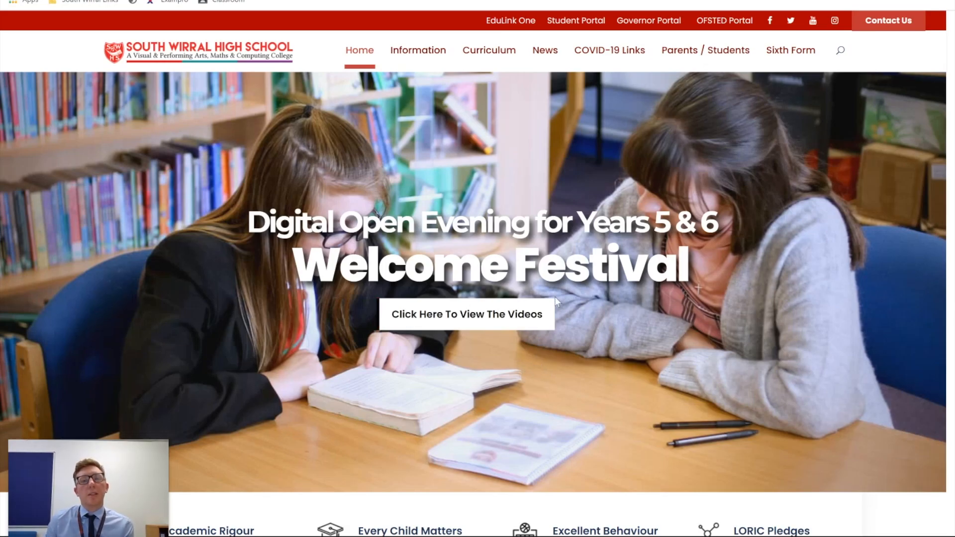
mouse_move(722, 299)
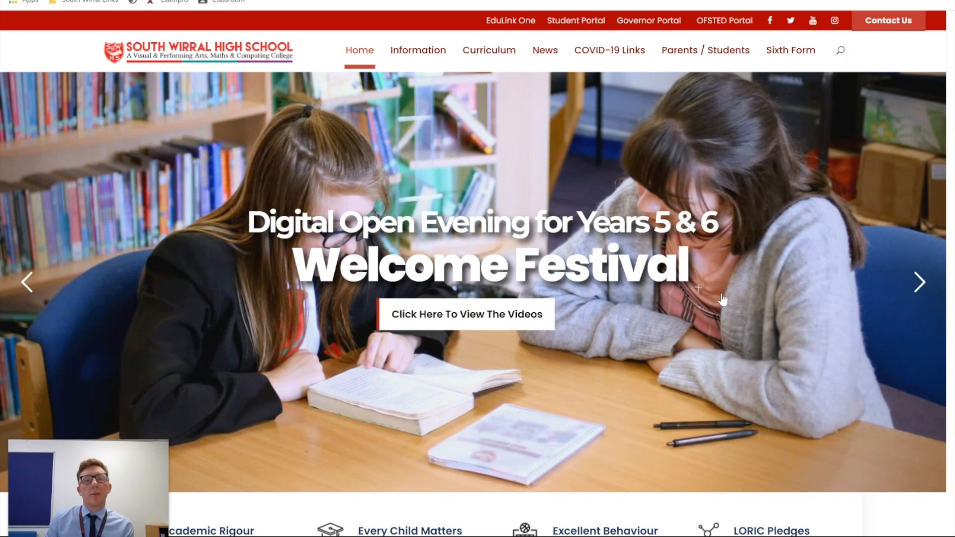
mouse_move(649, 334)
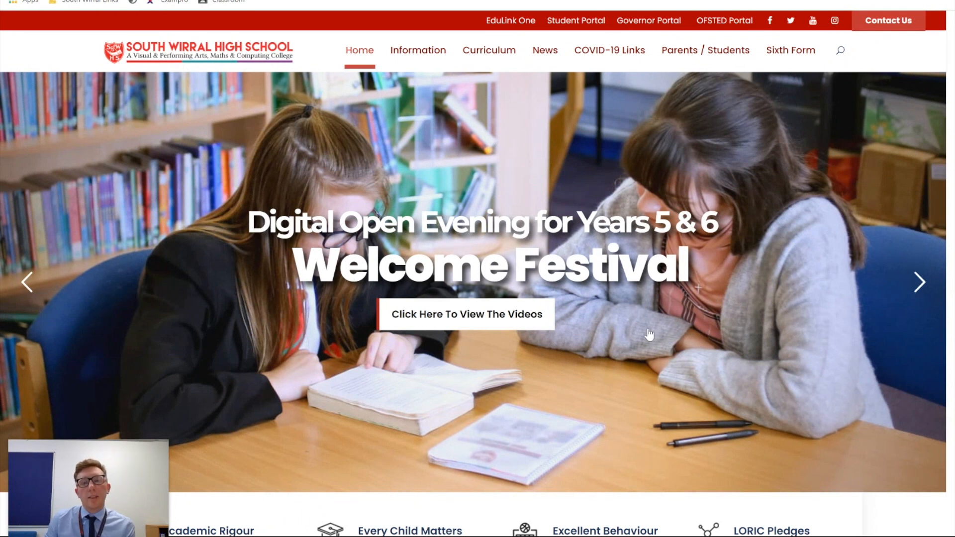
mouse_move(648, 320)
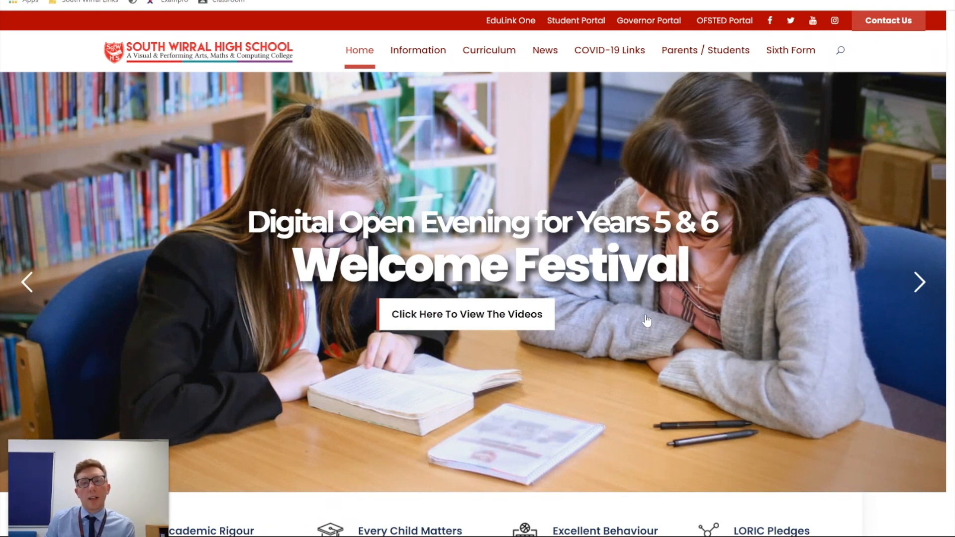
mouse_move(588, 358)
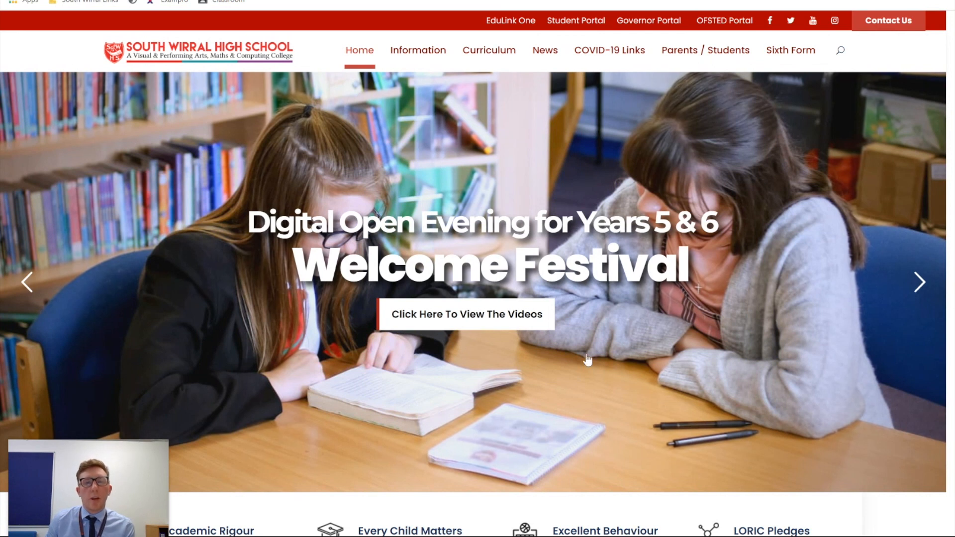
mouse_move(235, 139)
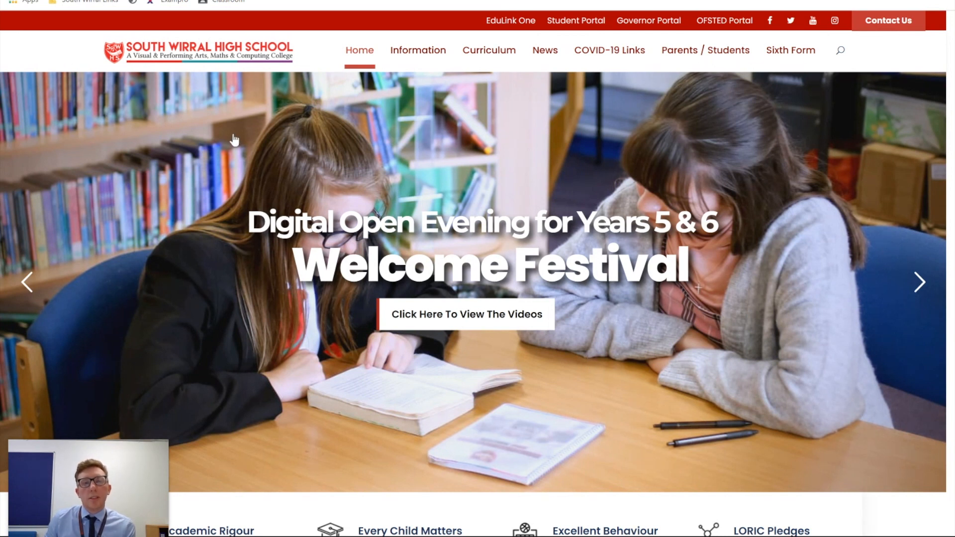
mouse_move(360, 114)
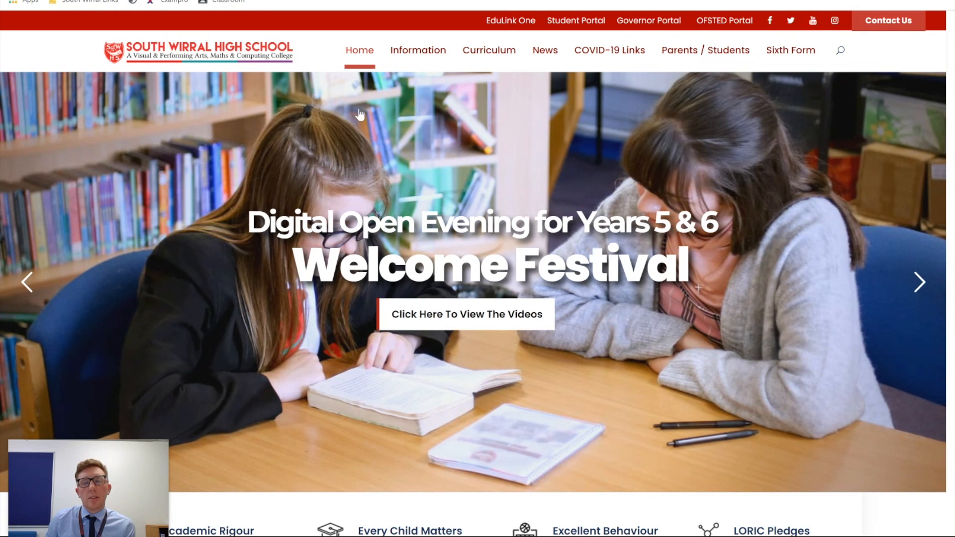
mouse_move(609, 50)
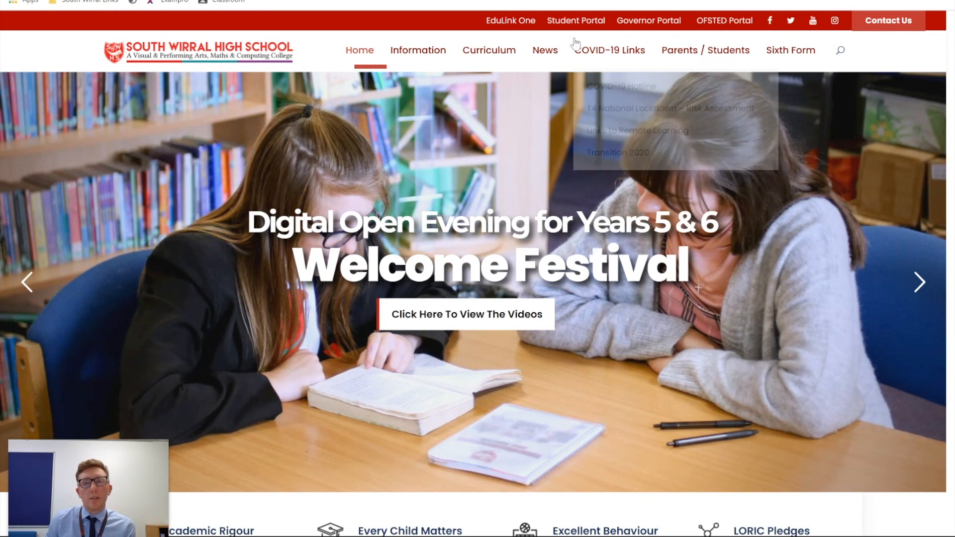
mouse_move(575, 20)
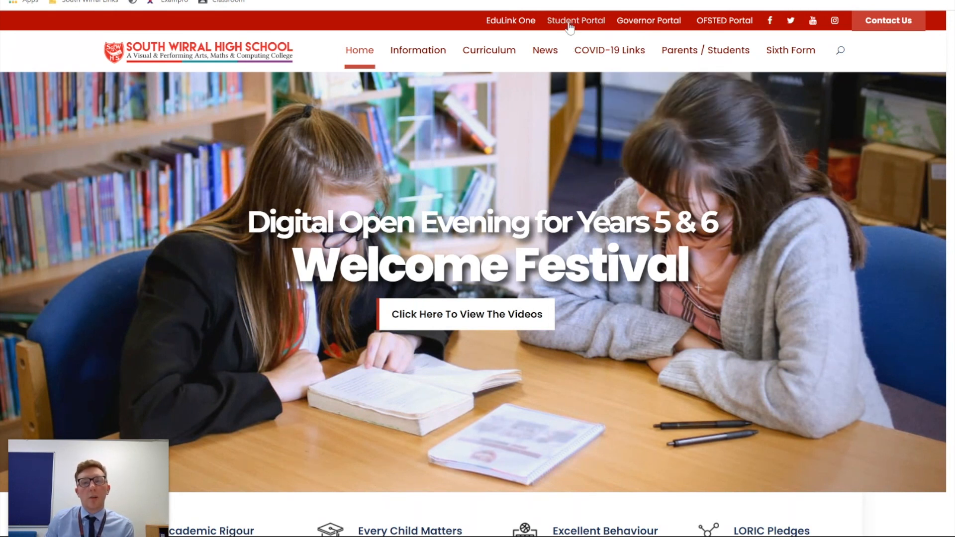
- Go to the Student Portal from the school website's top bar
click(575, 20)
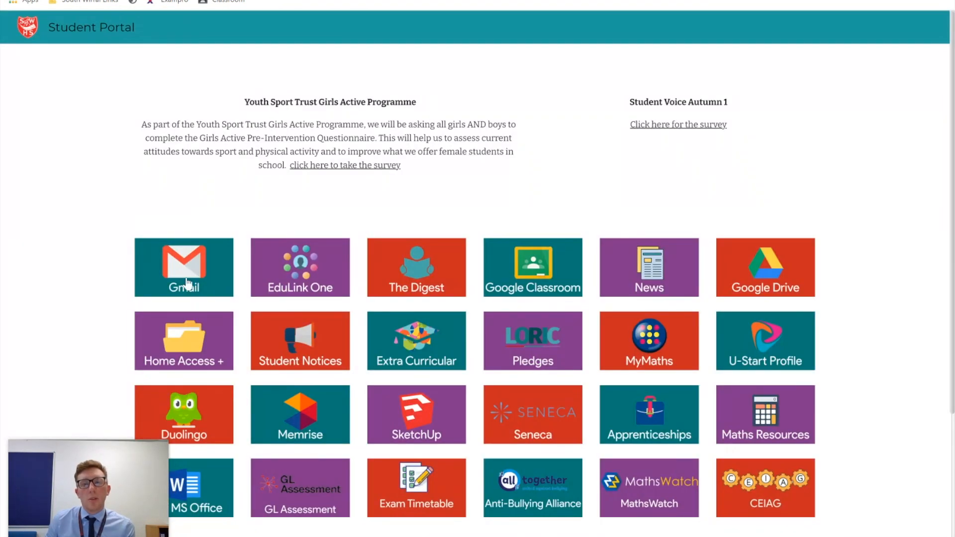
mouse_move(717, 500)
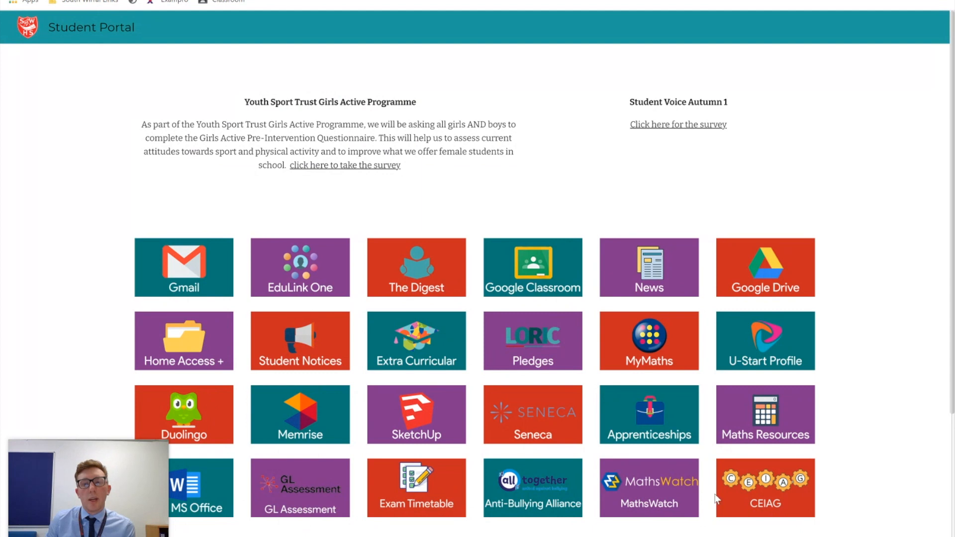
mouse_move(521, 280)
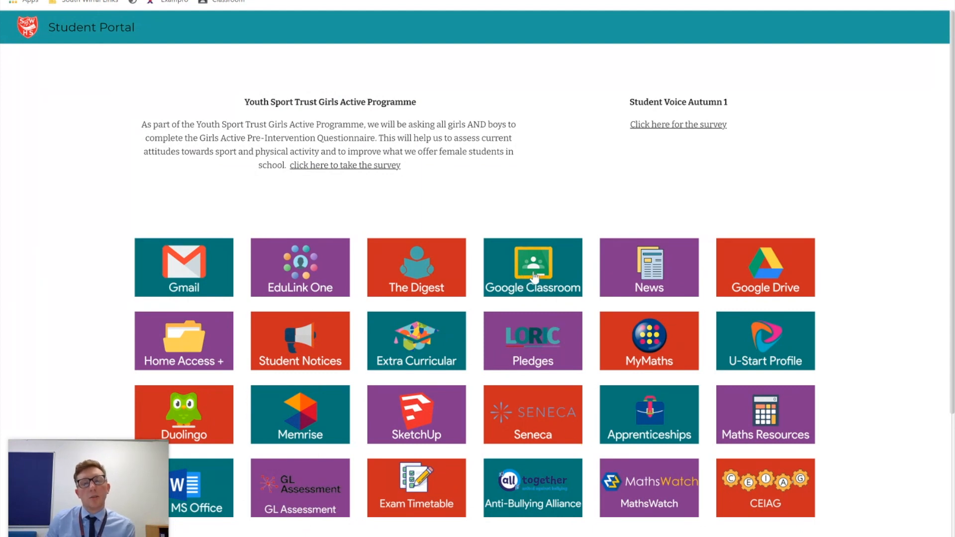
click(532, 267)
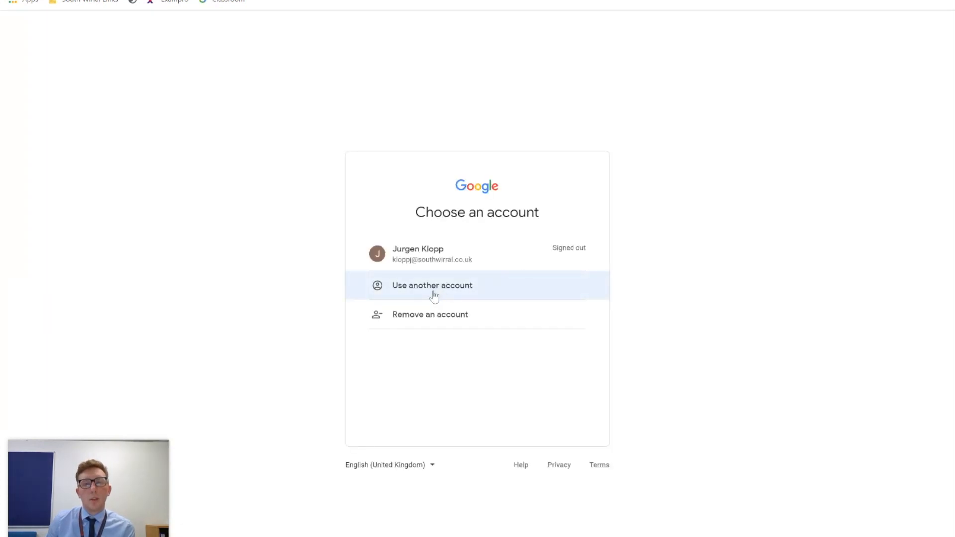
click(432, 285)
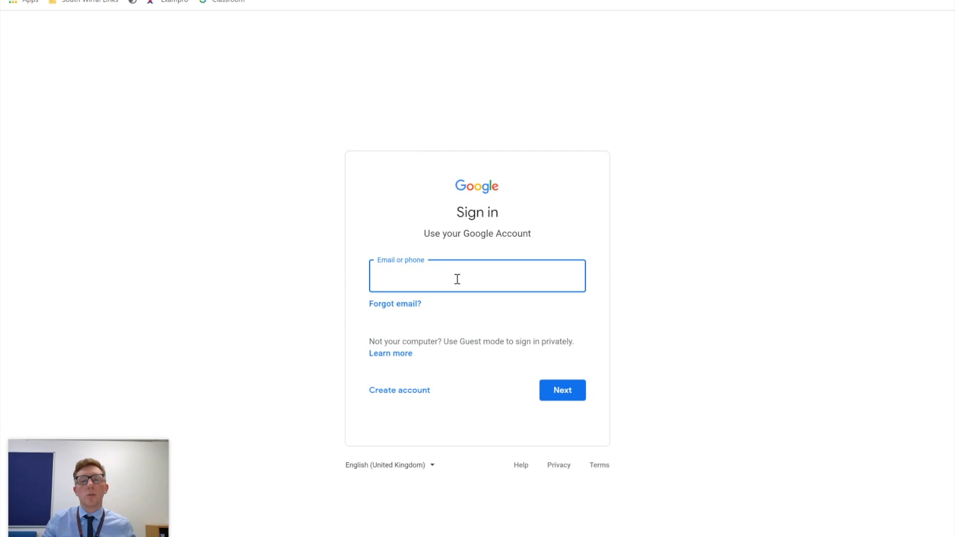
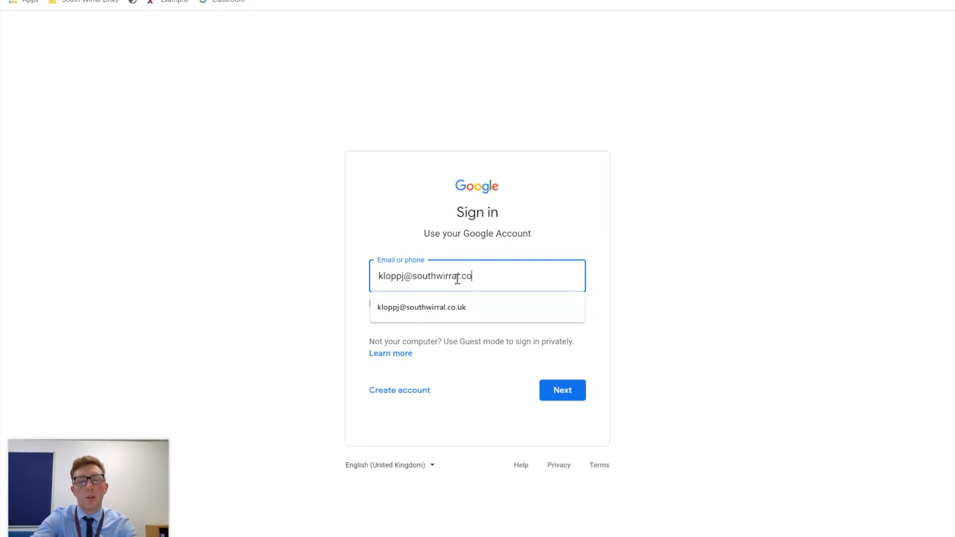
click(421, 307)
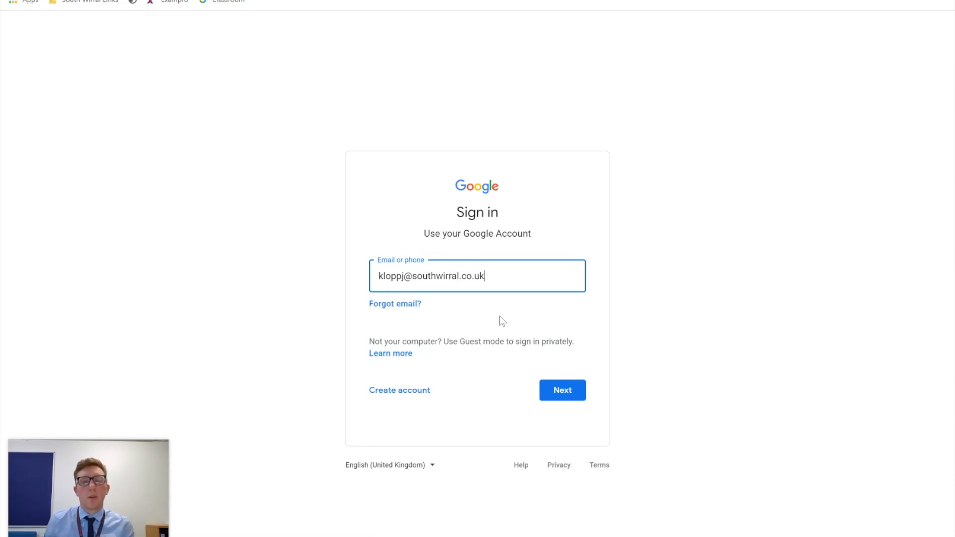
- Continue to the password step, enter the password and sign in
click(562, 390)
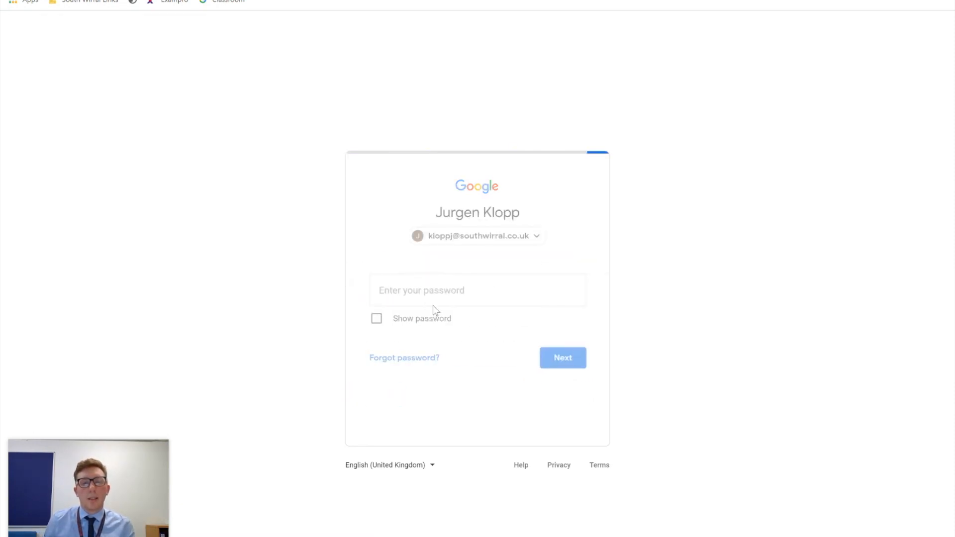
click(477, 290)
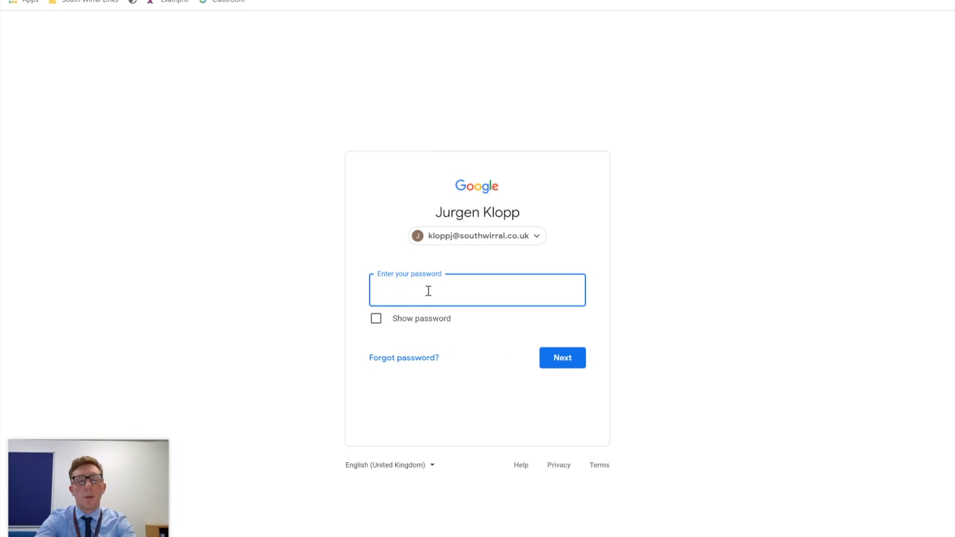
text(password)
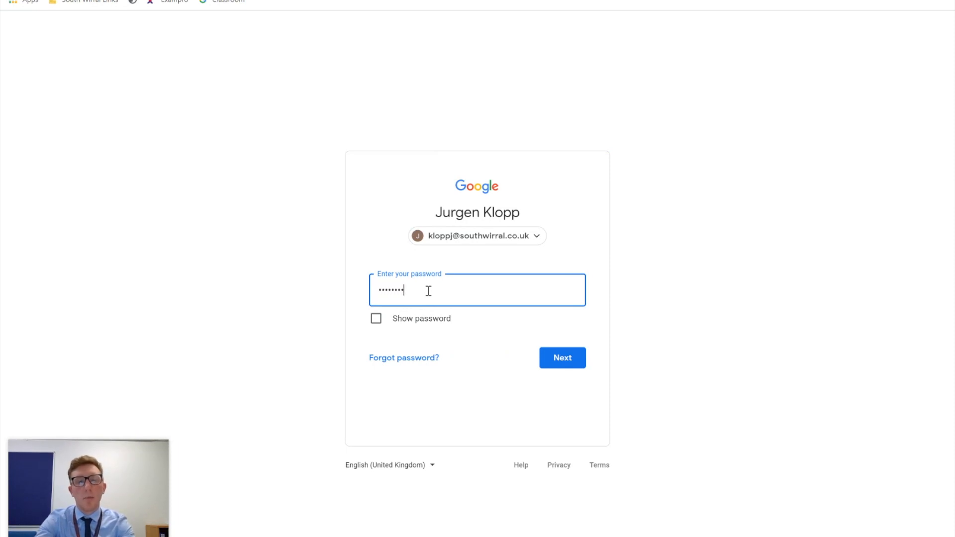
mouse_move(527, 380)
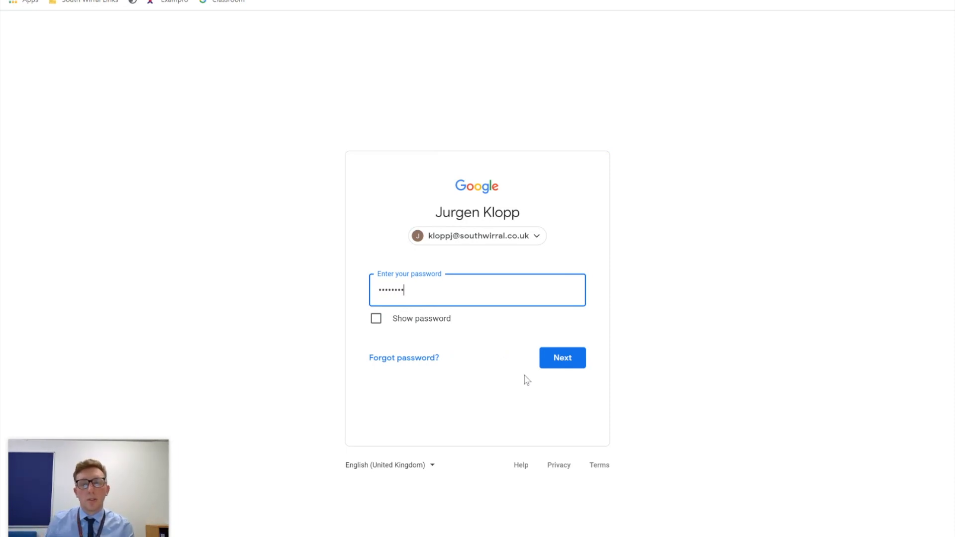
mouse_move(562, 358)
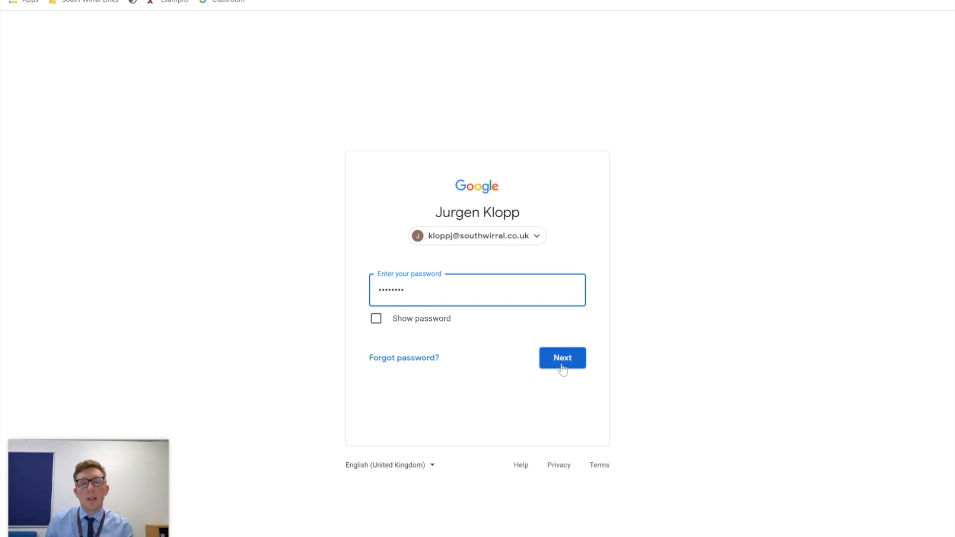
click(562, 358)
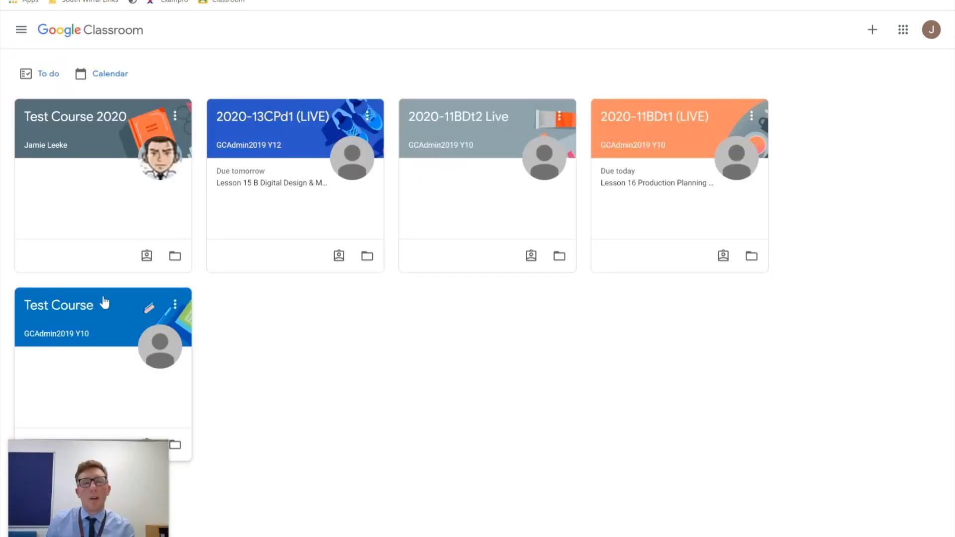
mouse_move(737, 303)
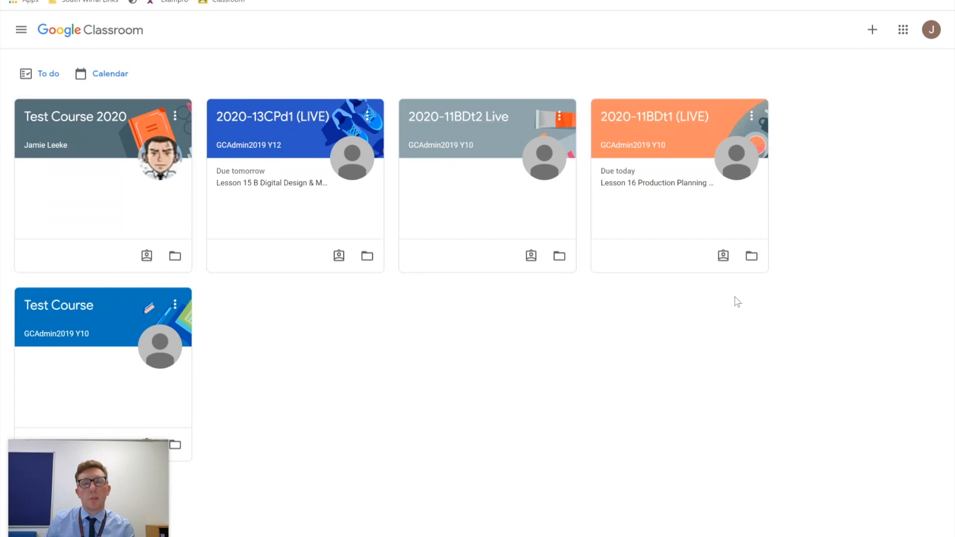
mouse_move(337, 317)
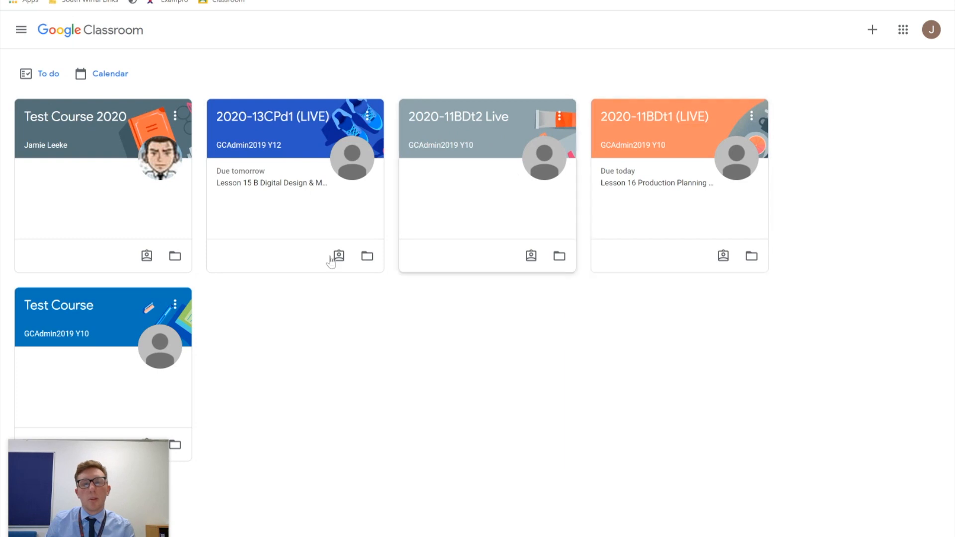
mouse_move(184, 301)
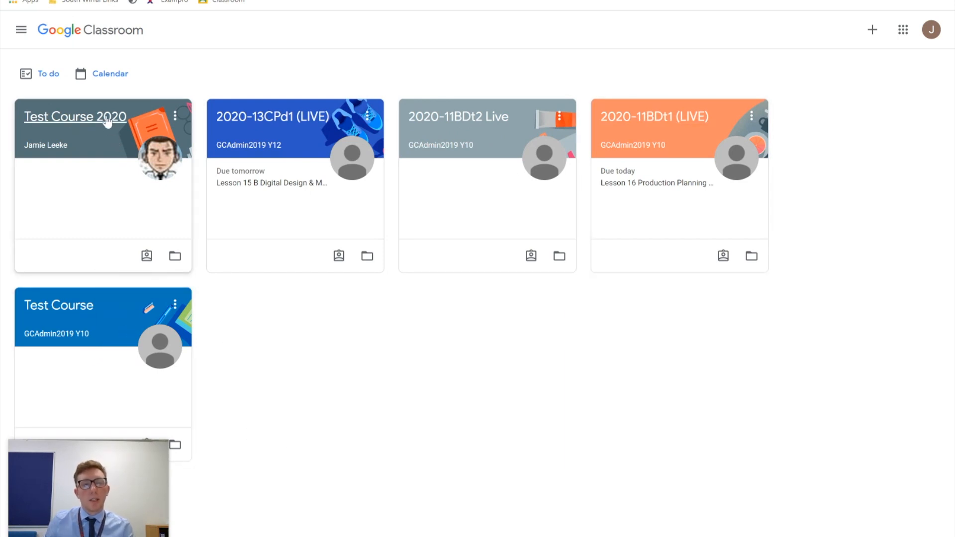
click(76, 116)
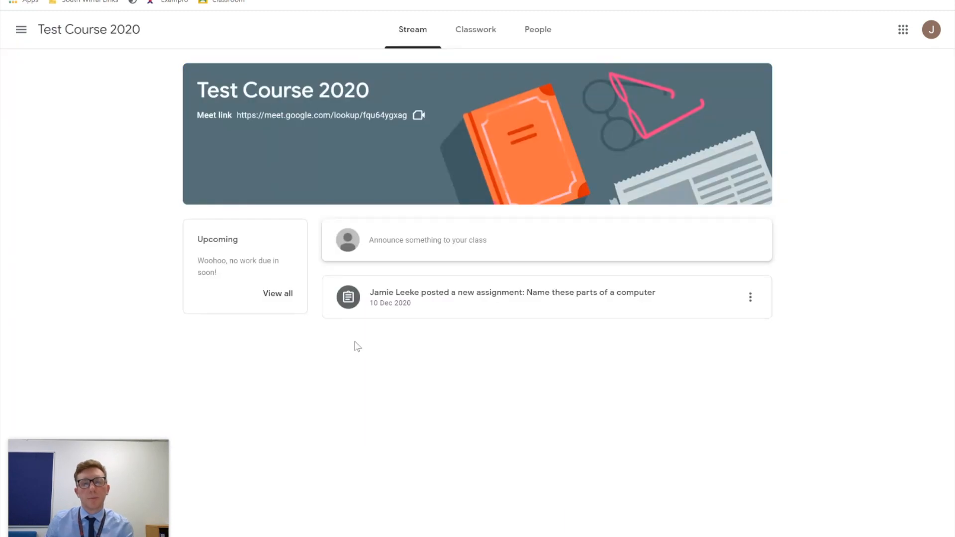
mouse_move(200, 353)
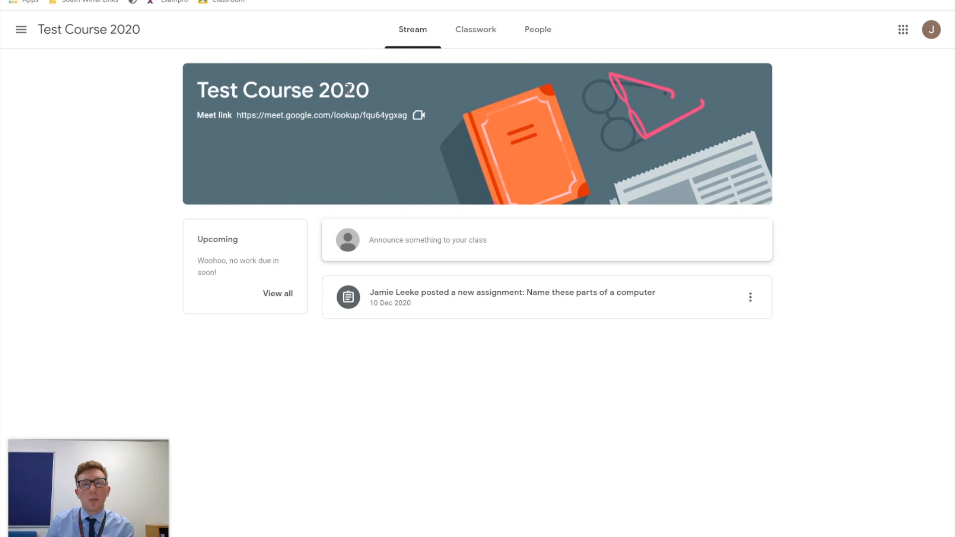
mouse_move(311, 115)
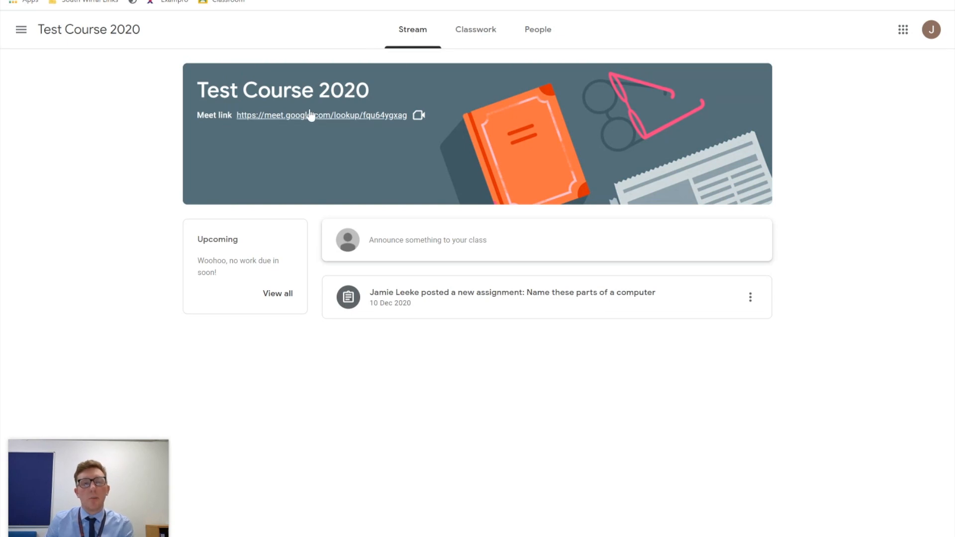
mouse_move(491, 221)
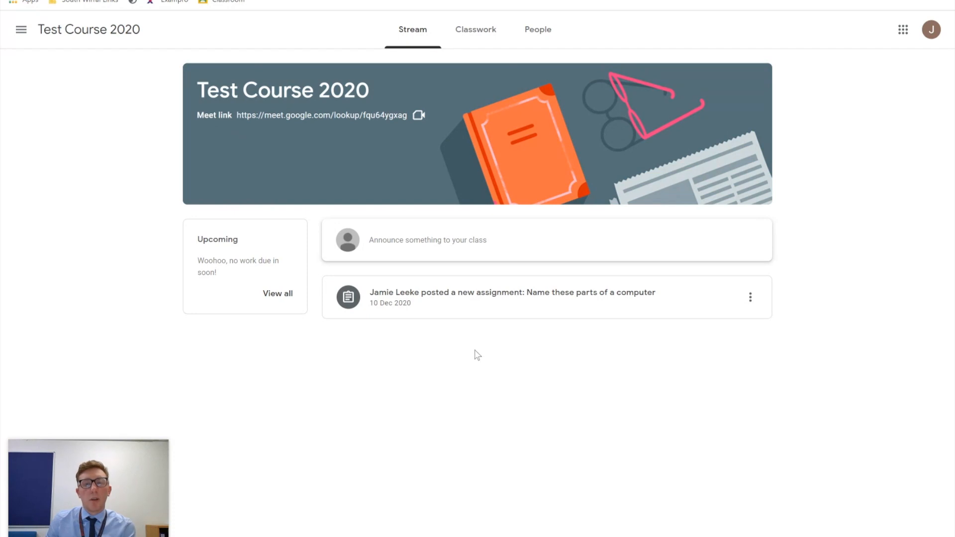
mouse_move(476, 309)
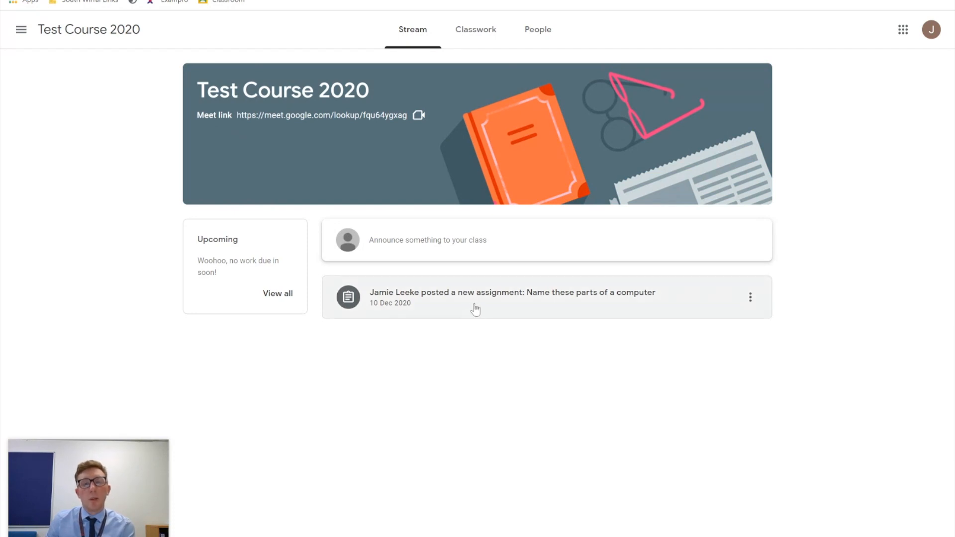
mouse_move(209, 252)
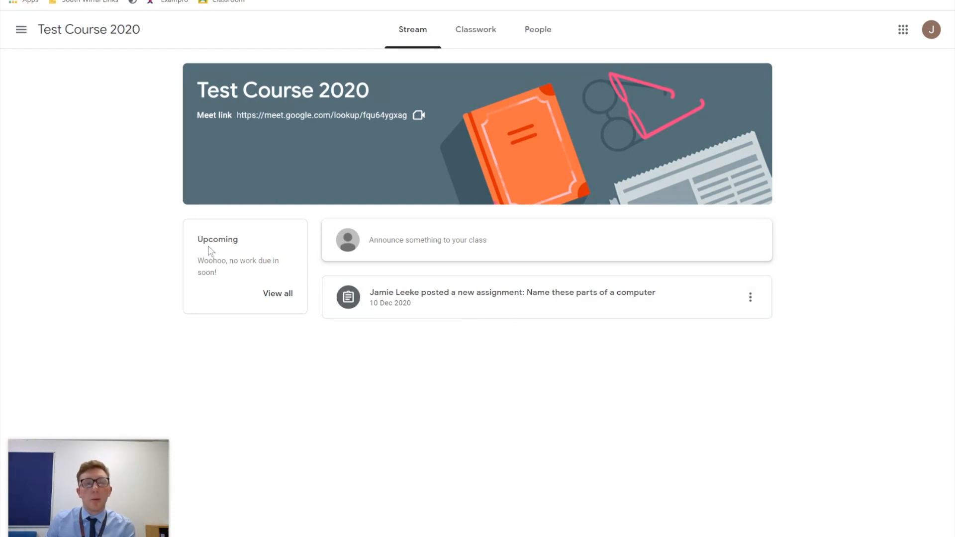
mouse_move(252, 291)
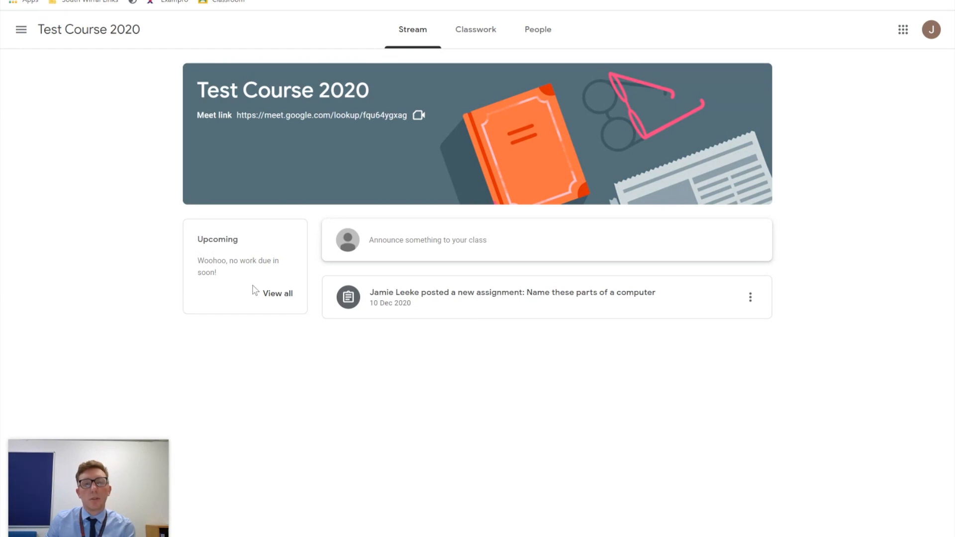
mouse_move(571, 304)
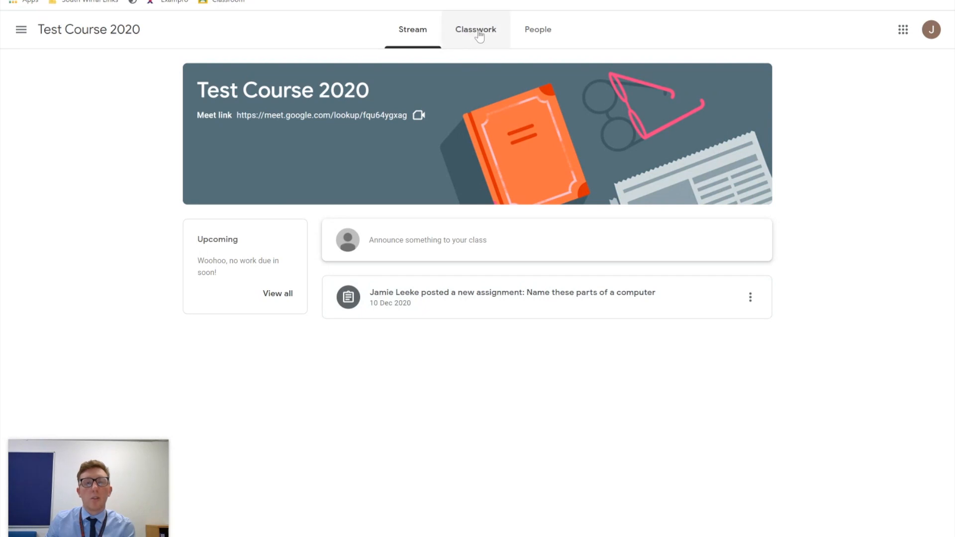
- Open the 'Name these parts of a computer' assignment from the Classwork list
click(476, 29)
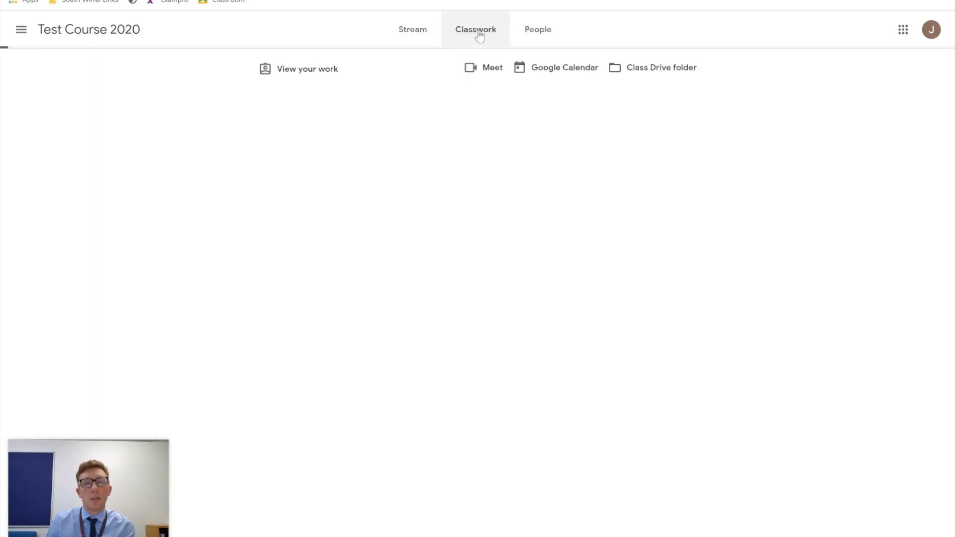
click(476, 29)
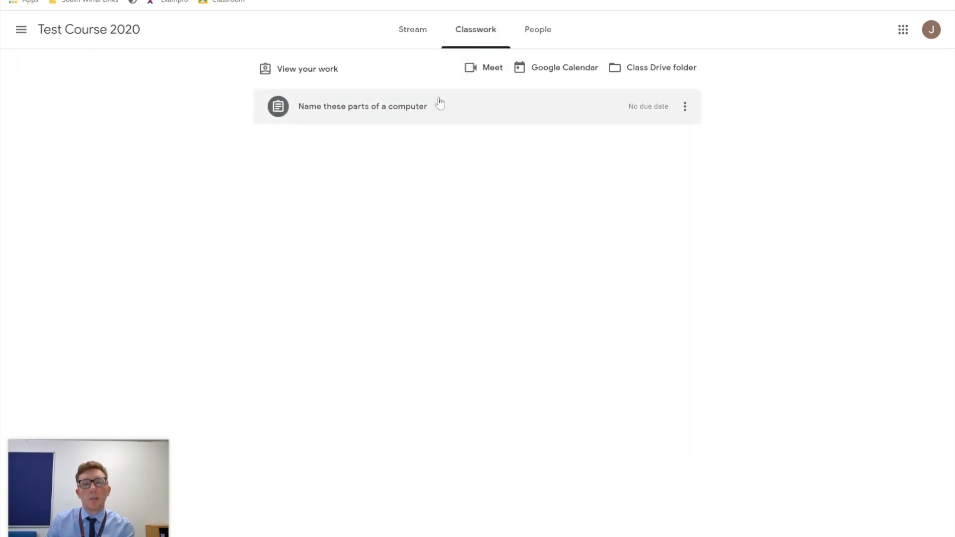
click(362, 105)
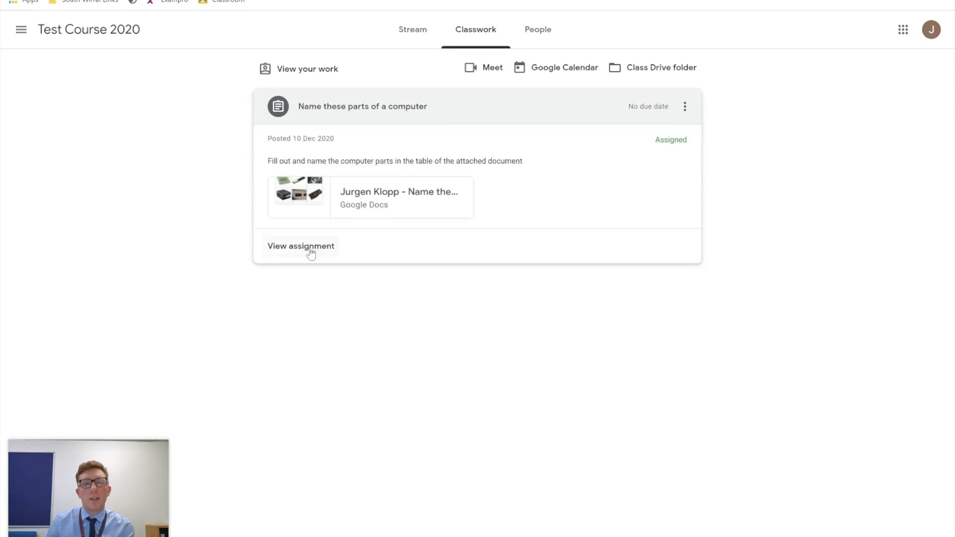
click(300, 245)
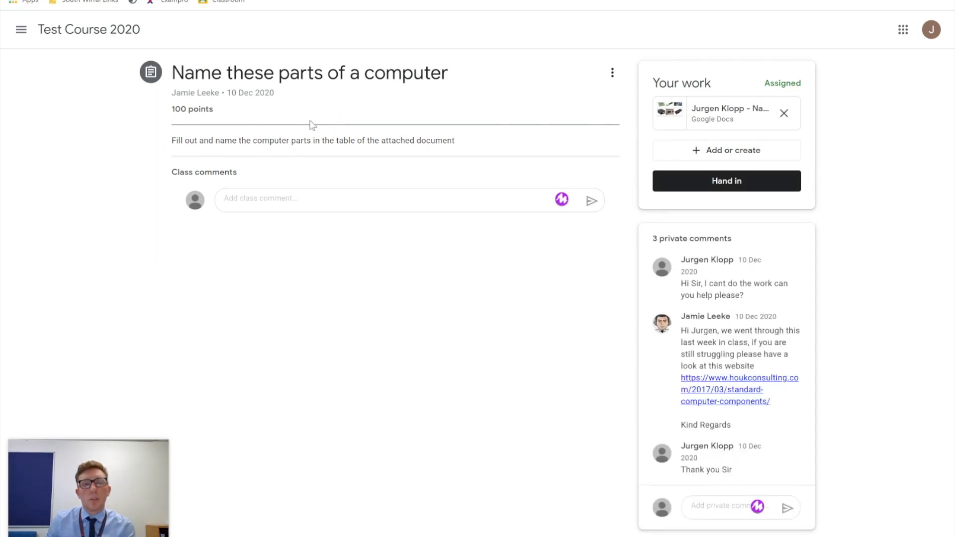
mouse_move(364, 151)
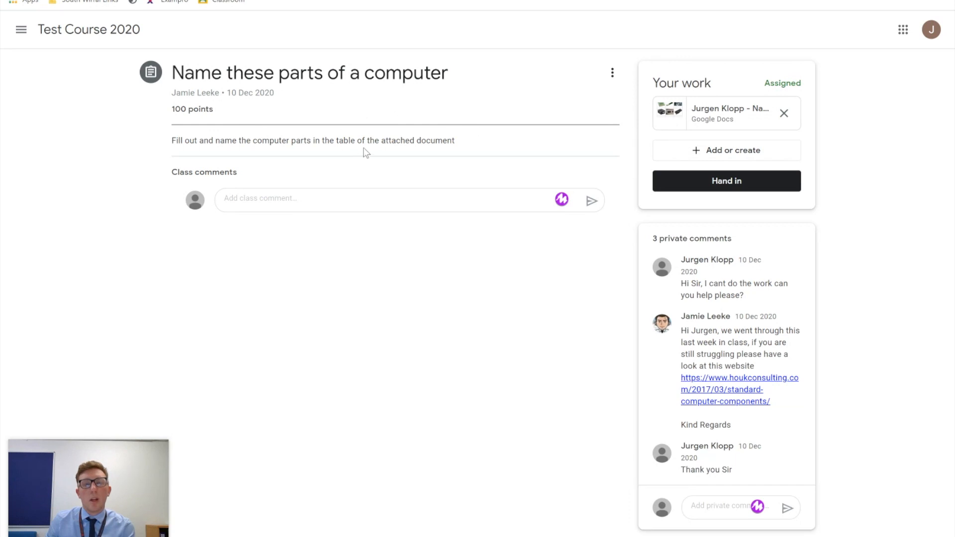
mouse_move(760, 236)
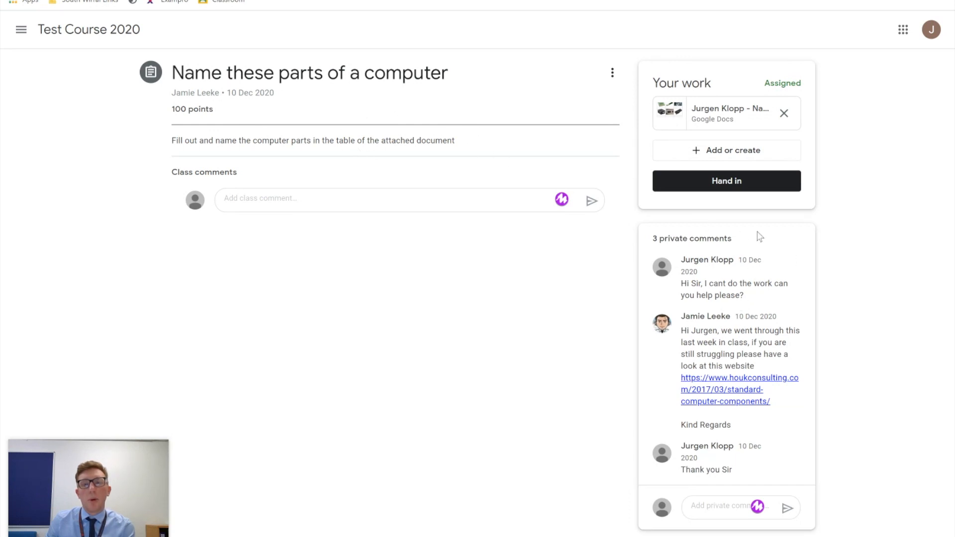
mouse_move(619, 317)
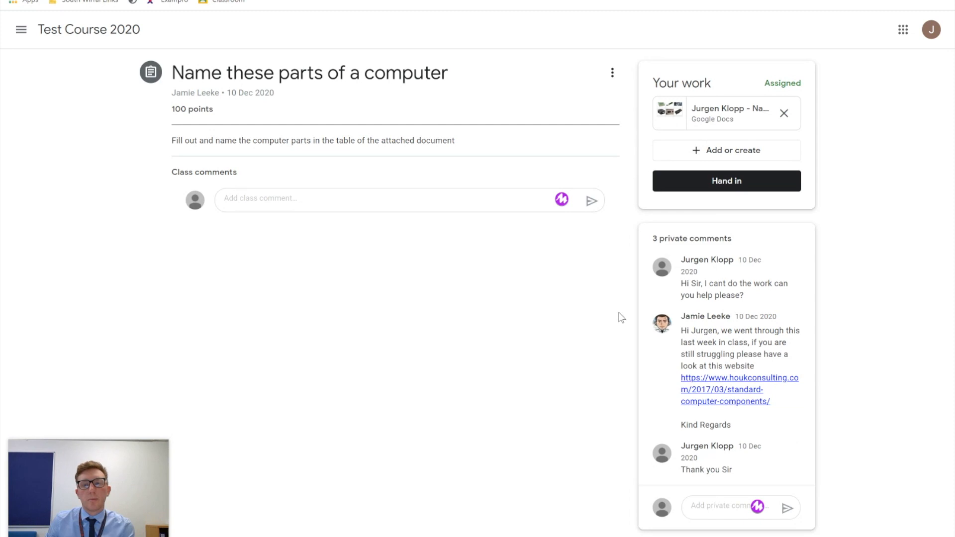
mouse_move(659, 150)
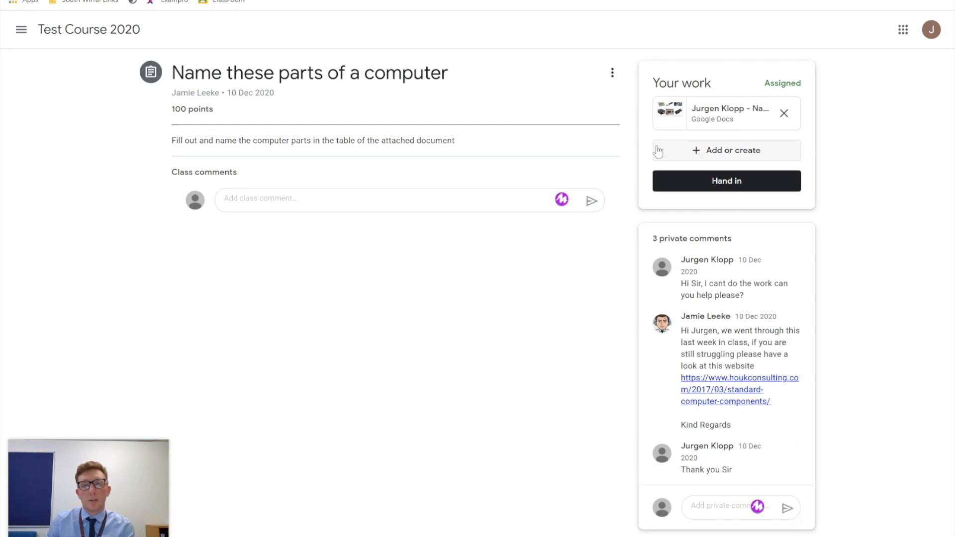
mouse_move(421, 314)
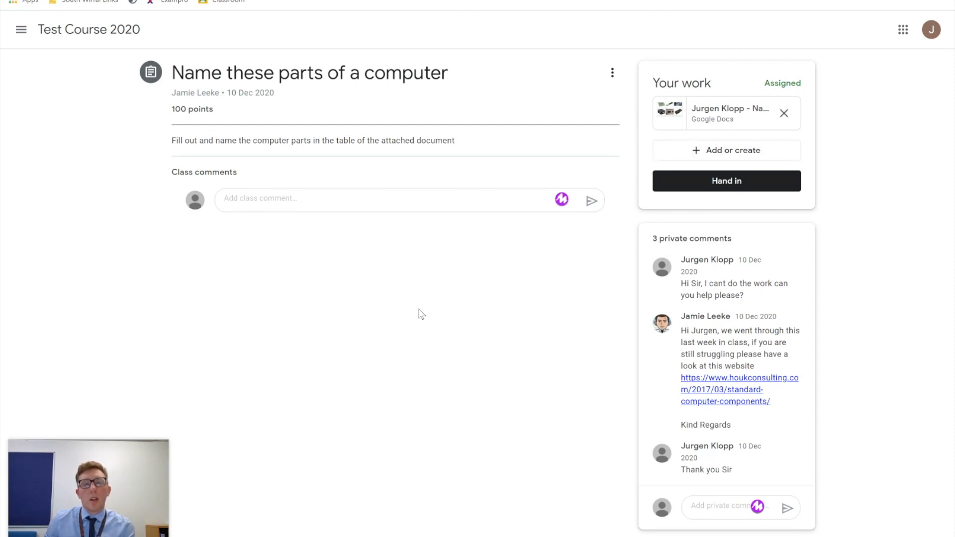
mouse_move(644, 479)
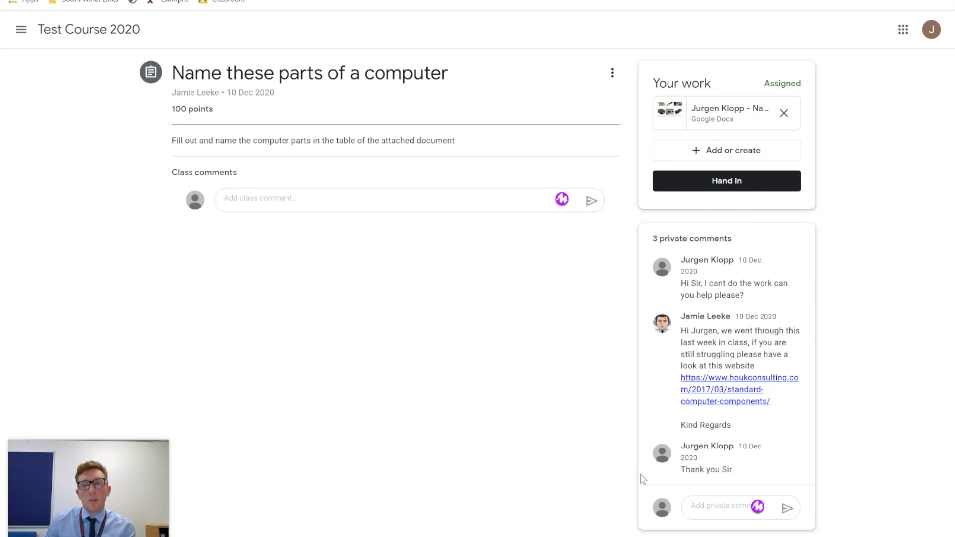
mouse_move(731, 524)
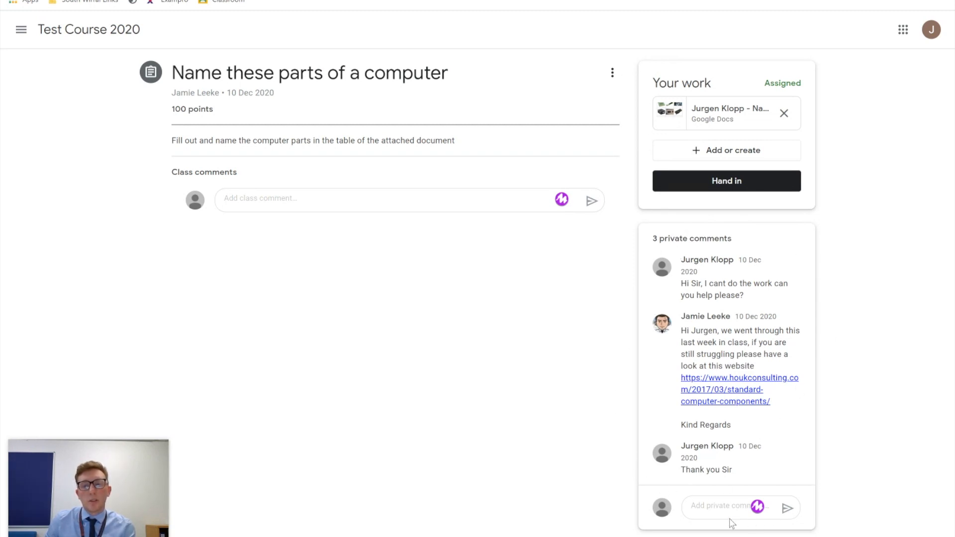
mouse_move(662, 346)
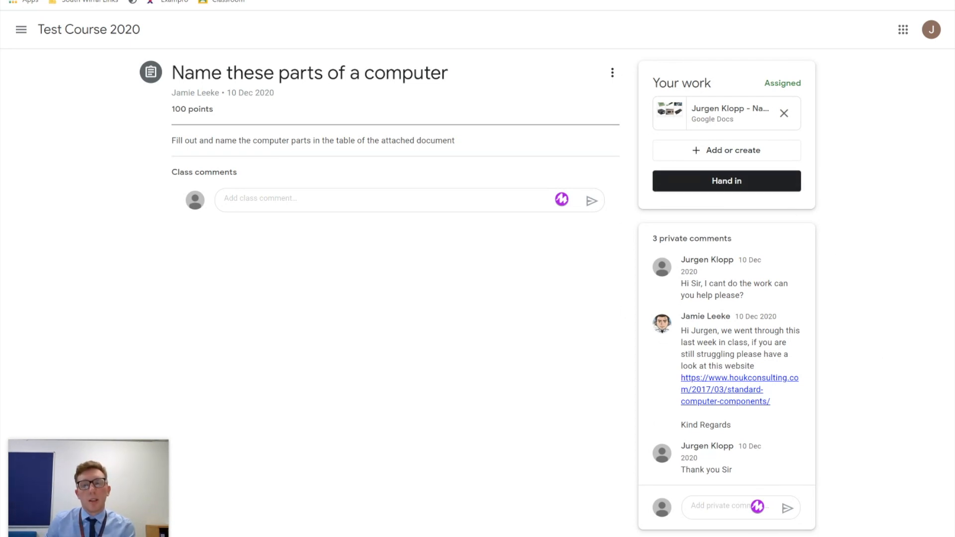
mouse_move(579, 333)
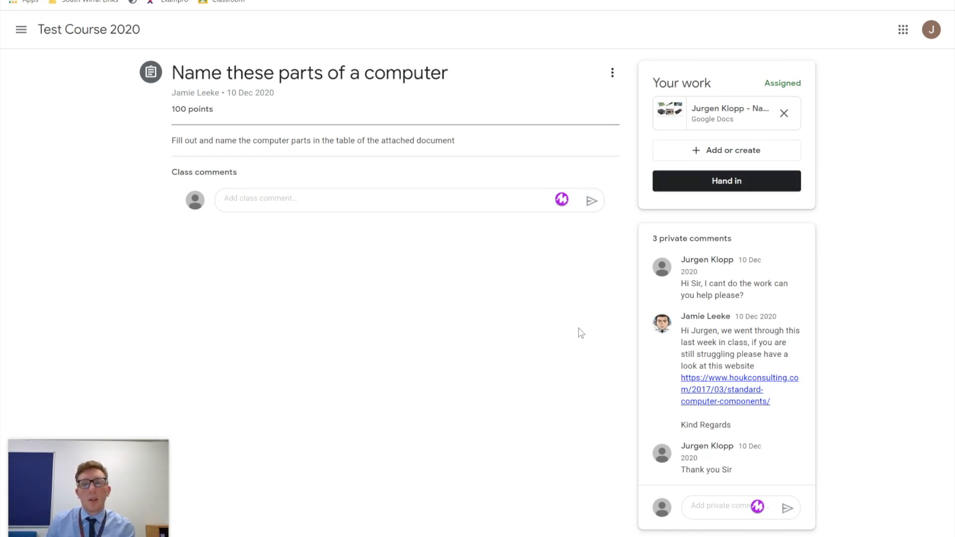
mouse_move(600, 463)
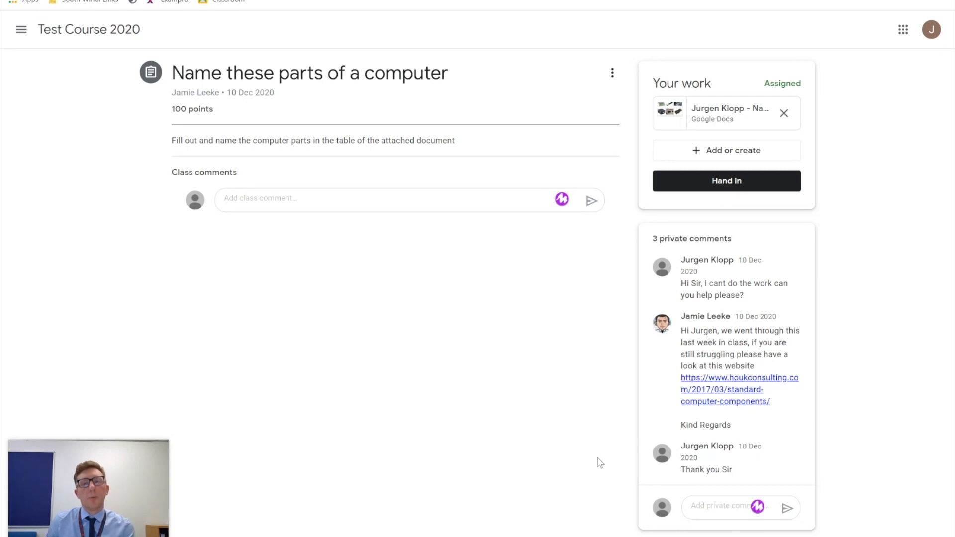
mouse_move(194, 142)
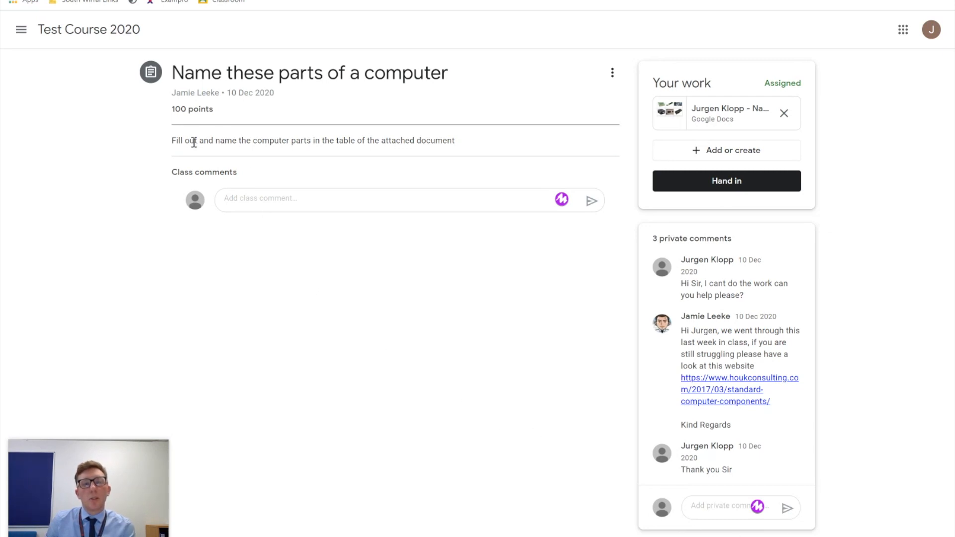
mouse_move(373, 139)
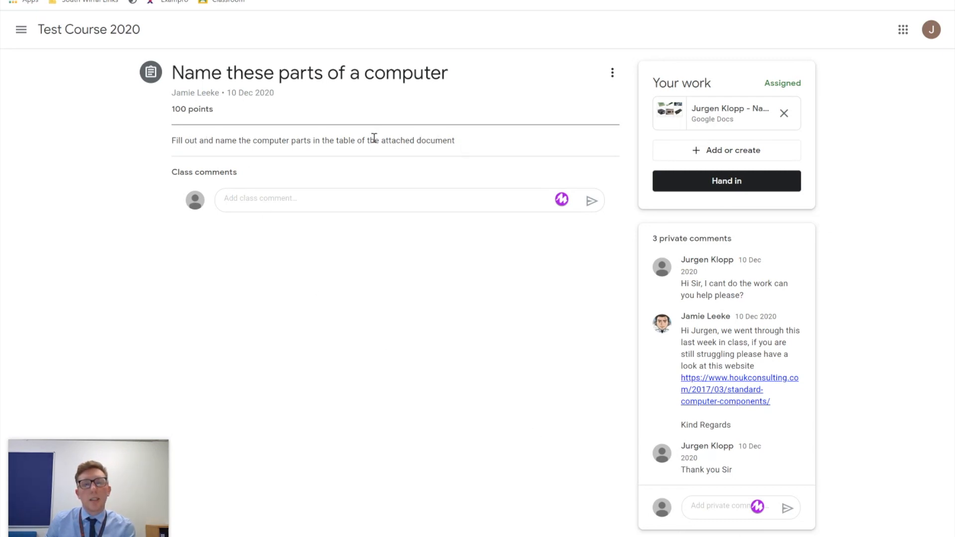
mouse_move(505, 159)
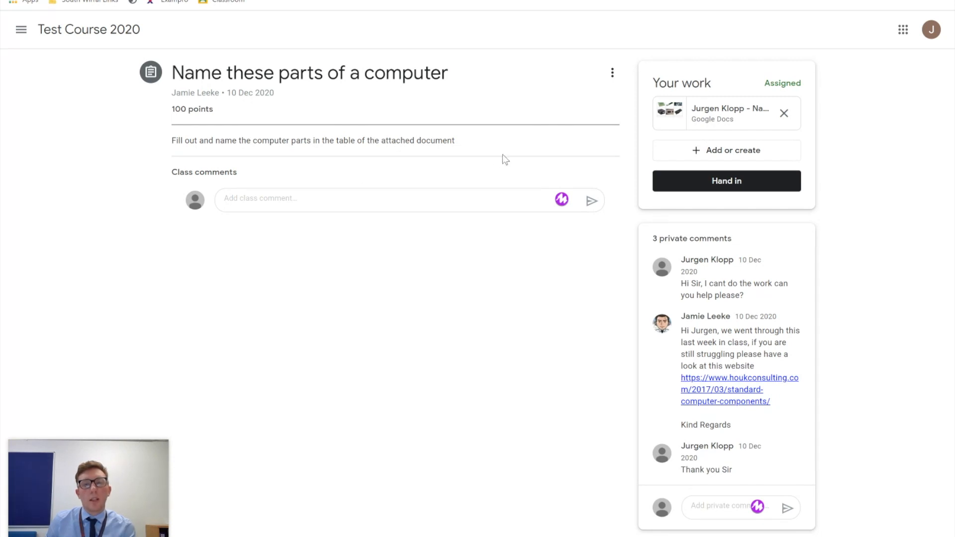
mouse_move(730, 119)
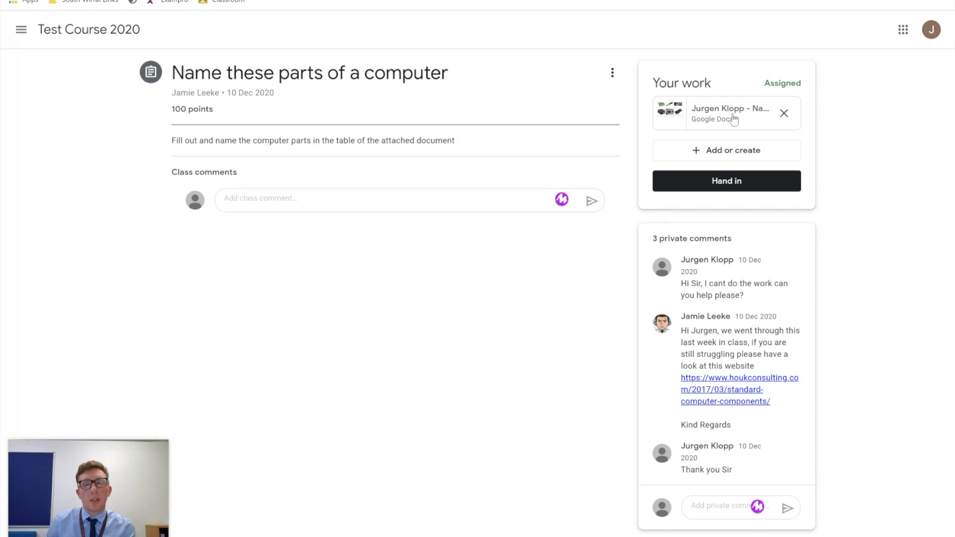
mouse_move(730, 113)
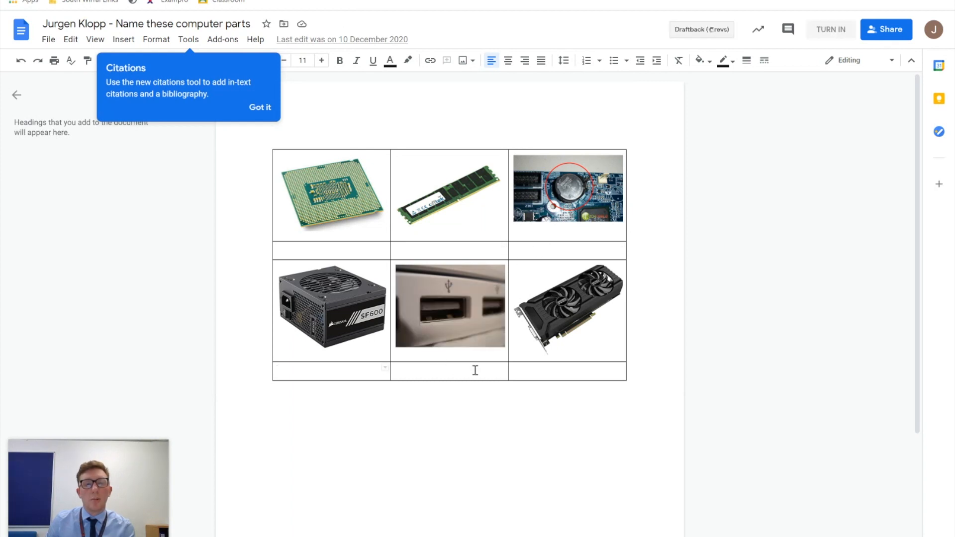
- Type 'Hello' in the table cell under the power supply image
text(Hel)
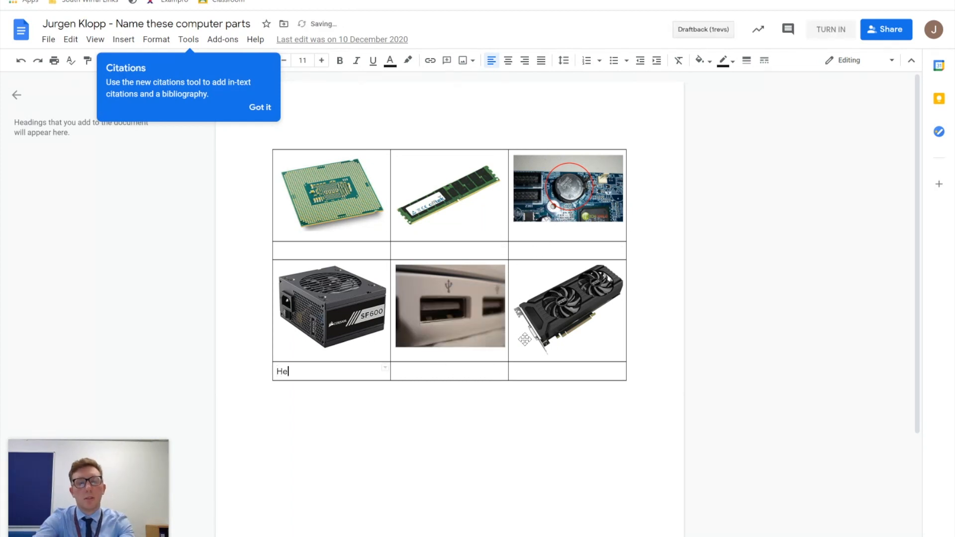
text(llo)
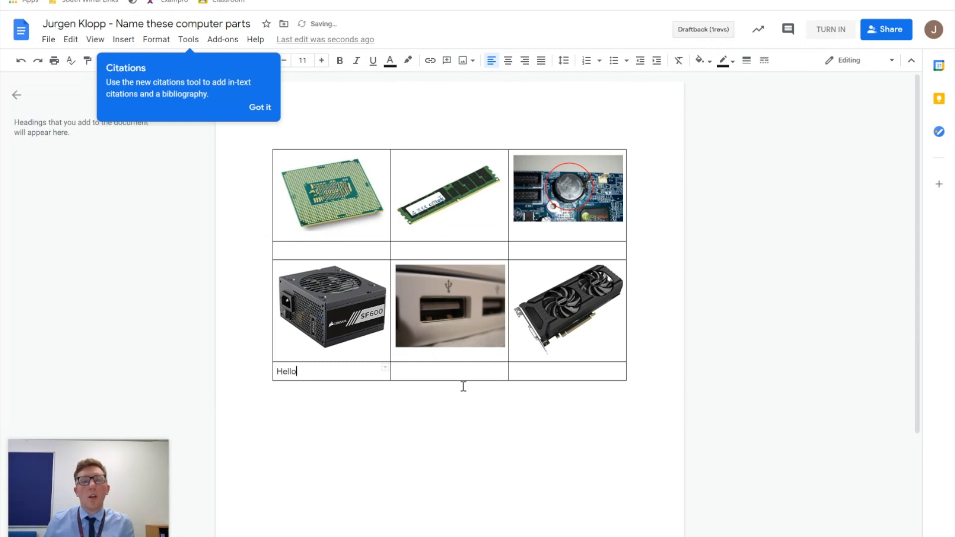
mouse_move(830, 29)
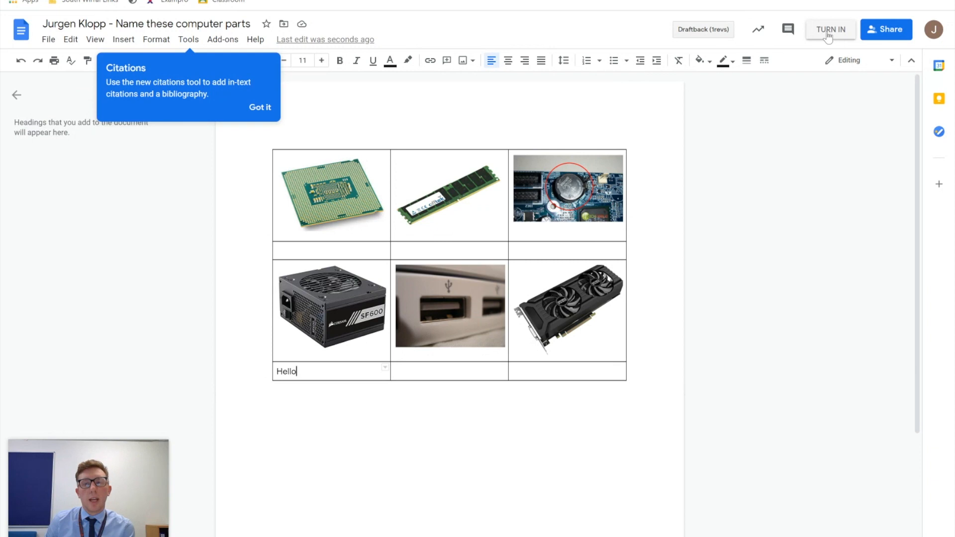
mouse_move(510, 156)
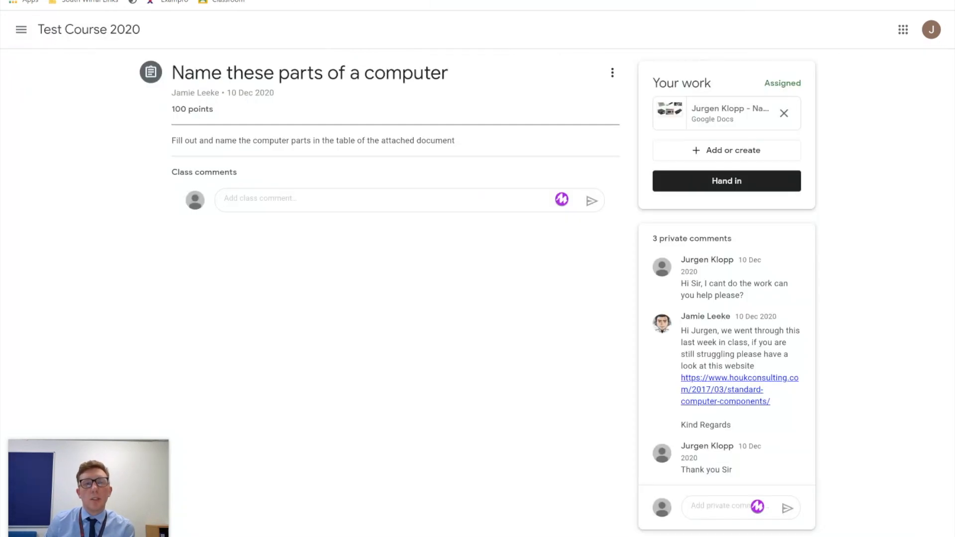
- Go to the all-classes overview and open the Test Course 2020 class
click(21, 29)
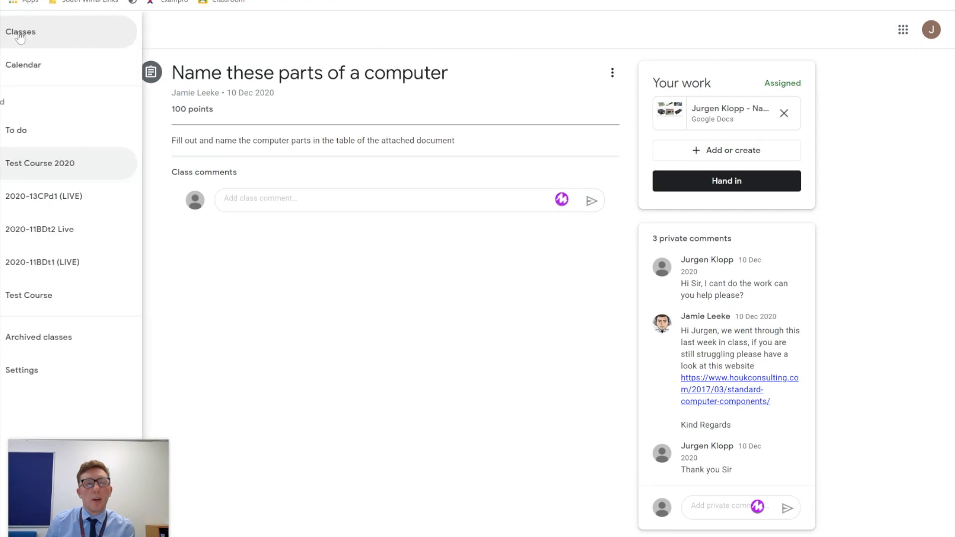
click(21, 32)
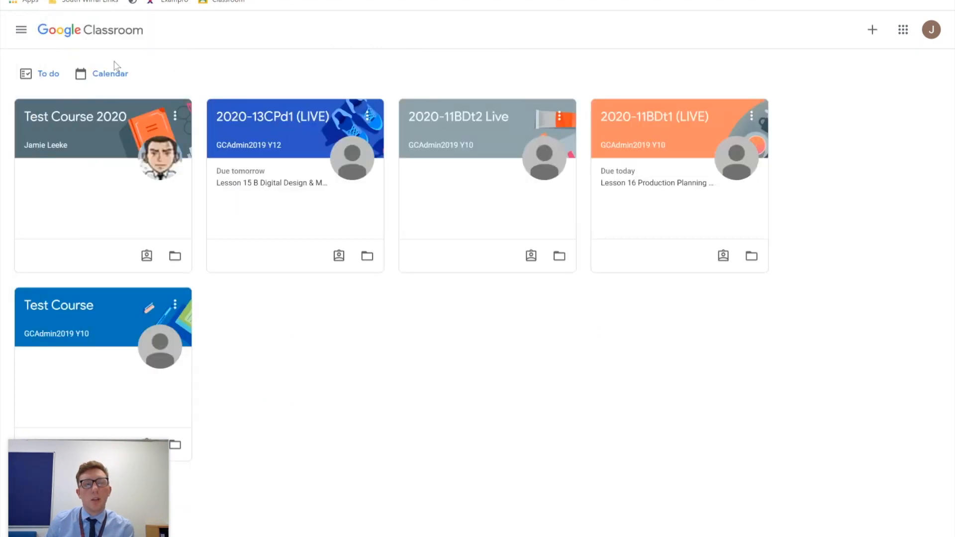
mouse_move(75, 117)
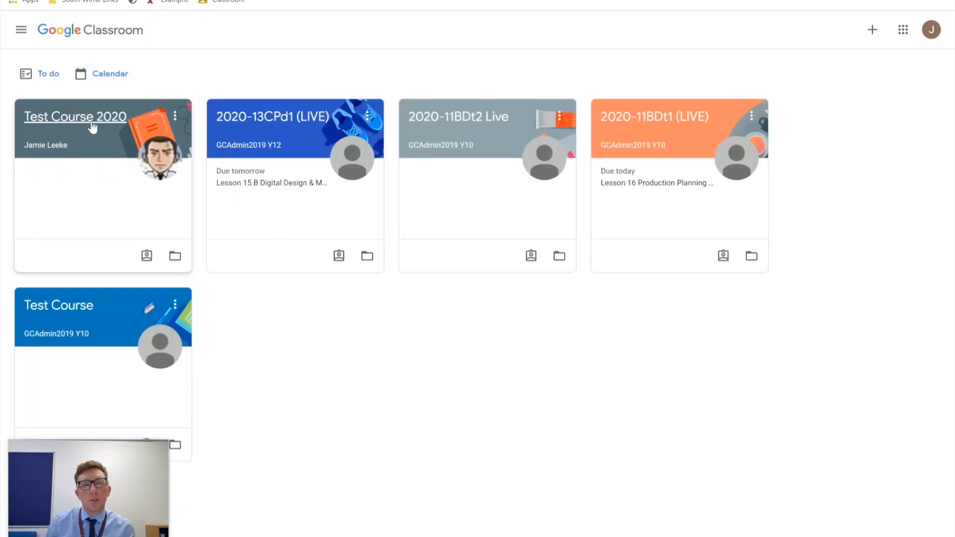
click(76, 117)
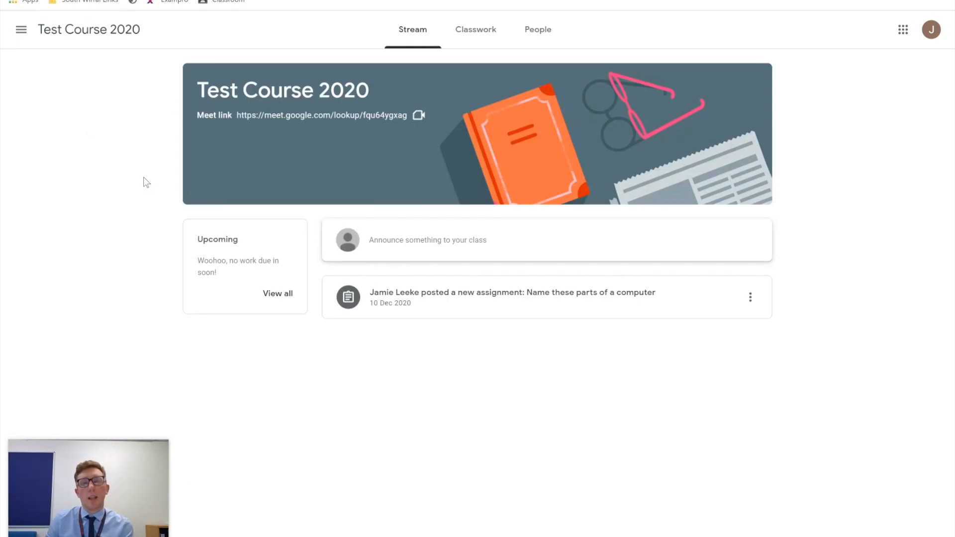
mouse_move(75, 87)
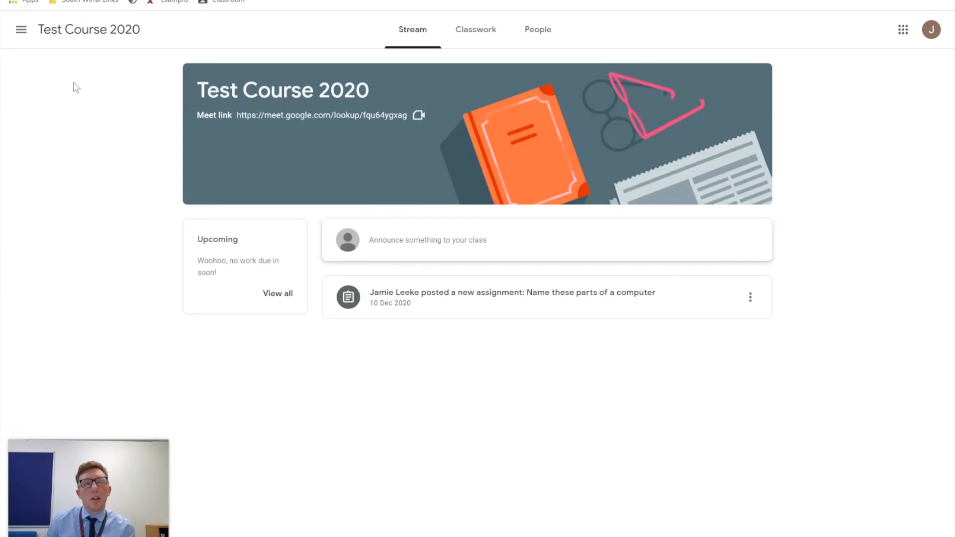
mouse_move(257, 360)
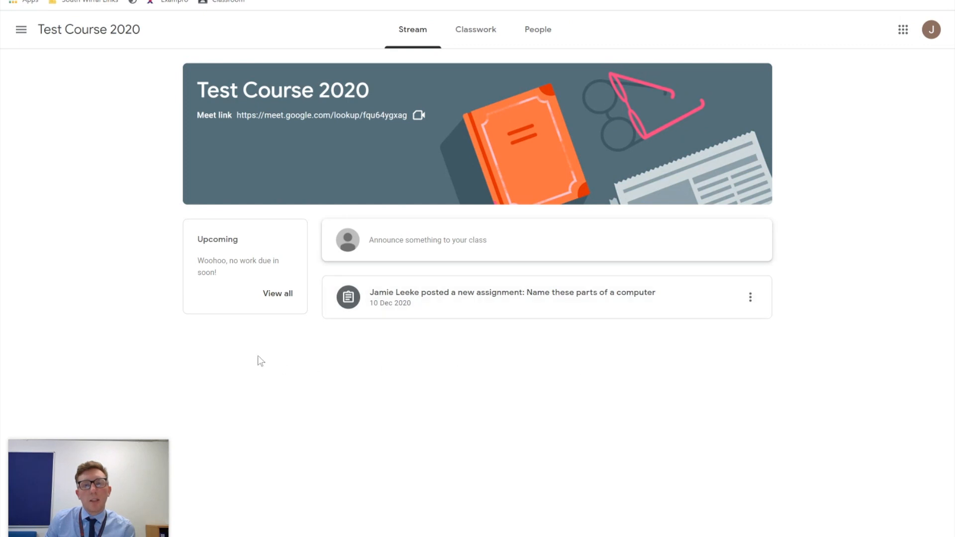
mouse_move(277, 115)
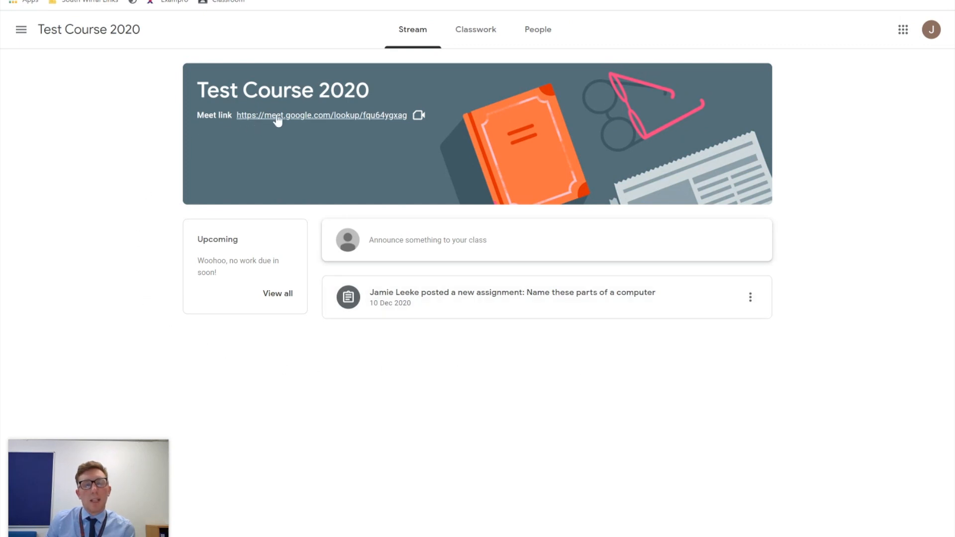
mouse_move(307, 128)
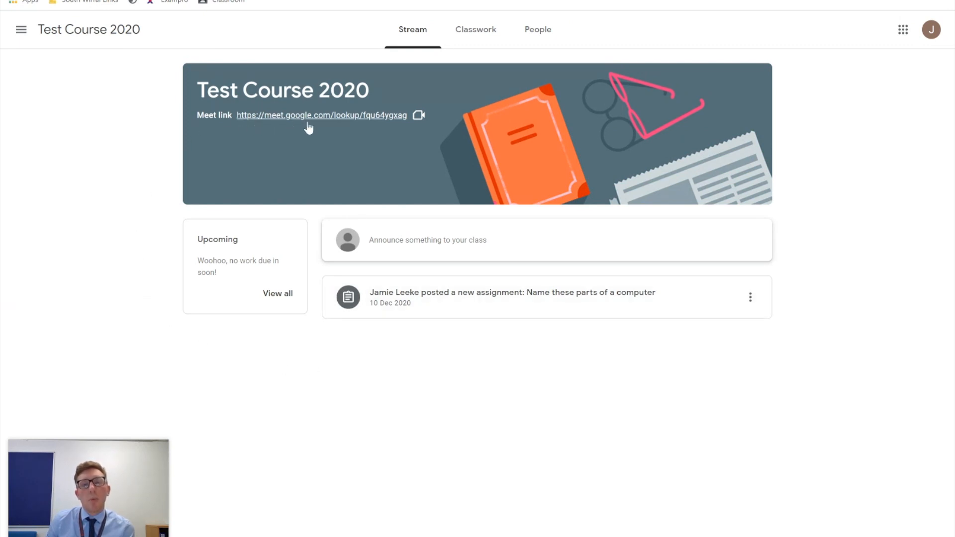
mouse_move(353, 141)
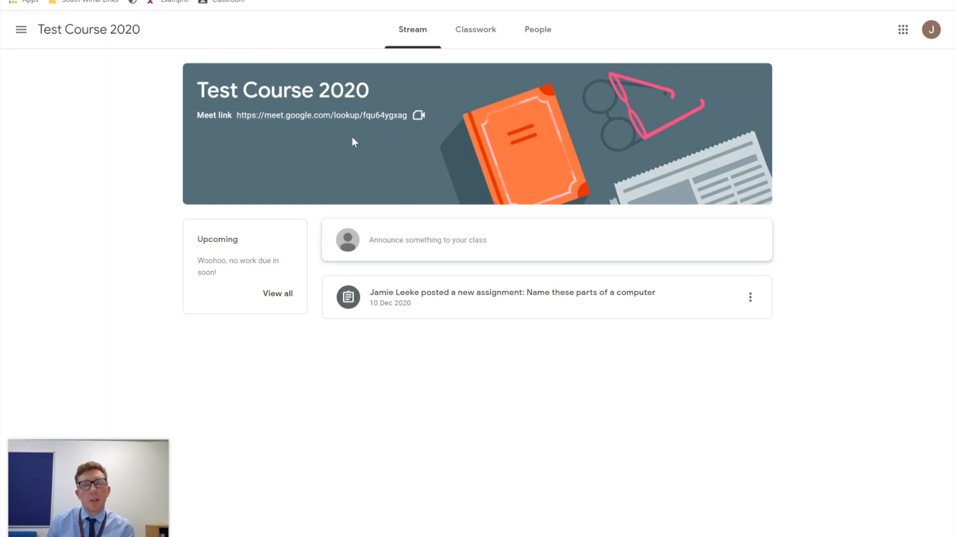
mouse_move(314, 136)
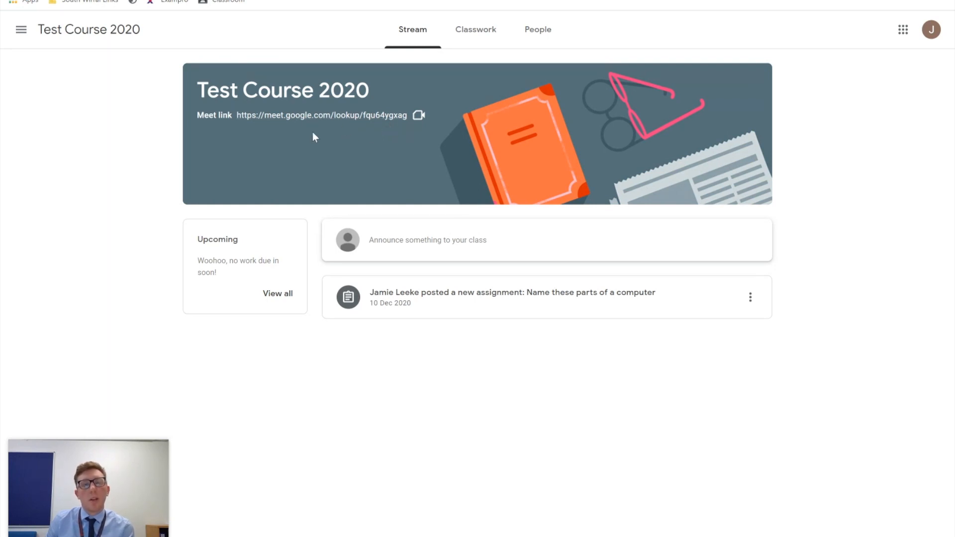
mouse_move(321, 115)
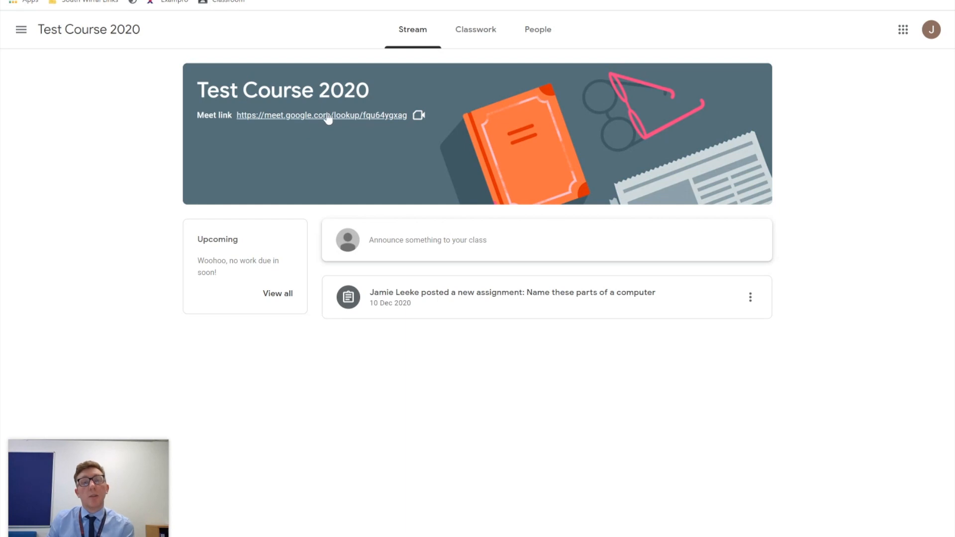
mouse_move(317, 125)
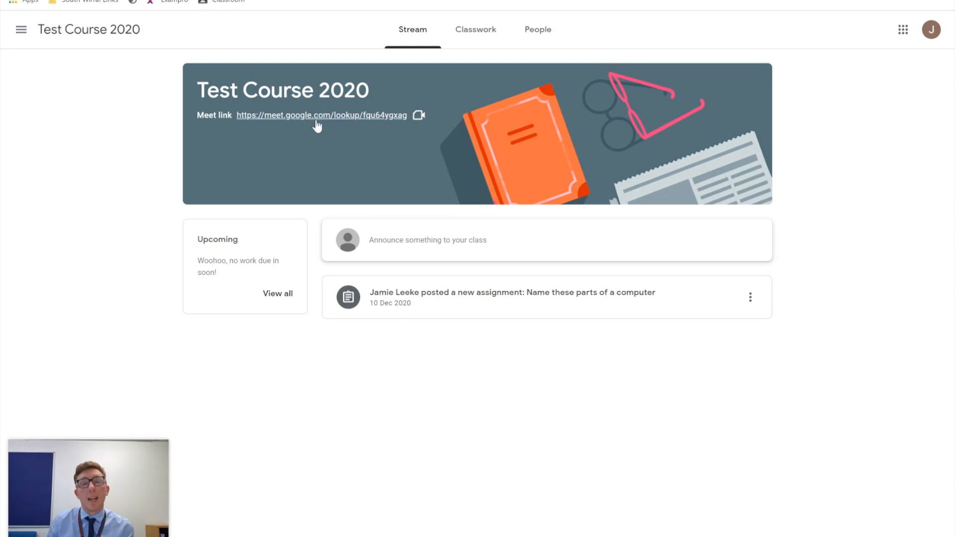
mouse_move(271, 122)
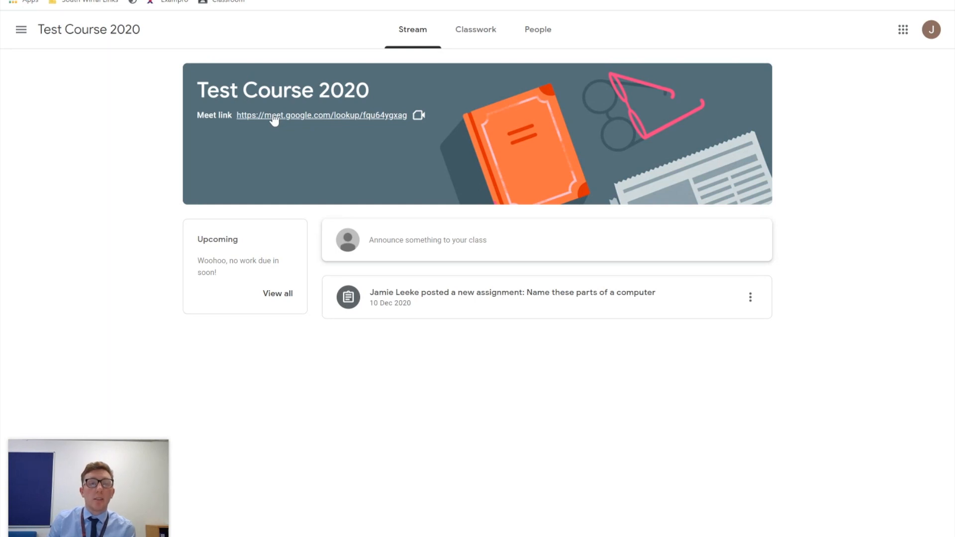
mouse_move(382, 107)
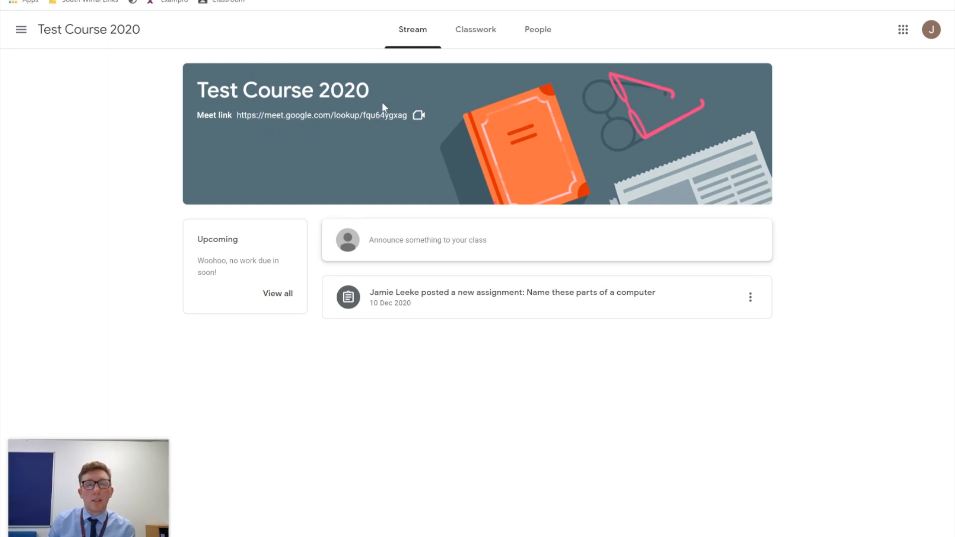
mouse_move(346, 114)
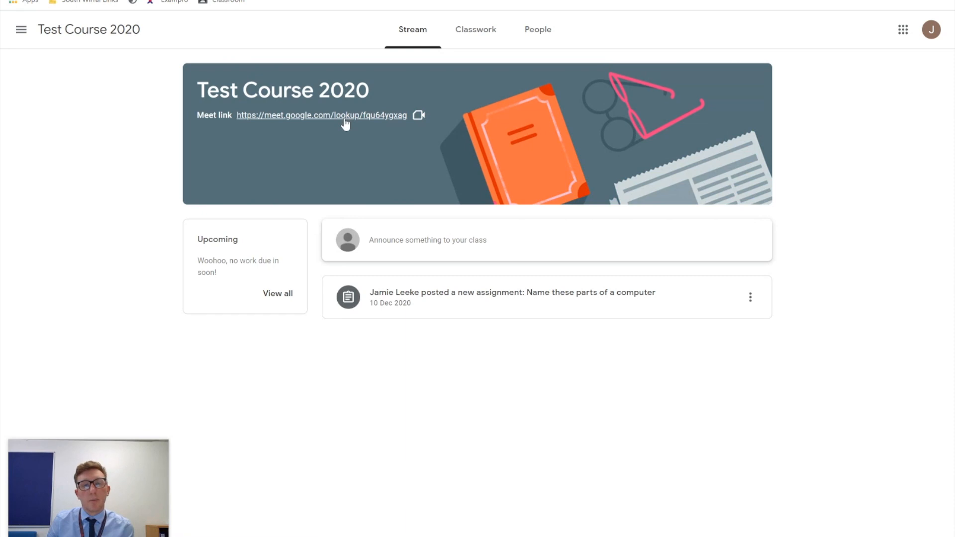
mouse_move(275, 146)
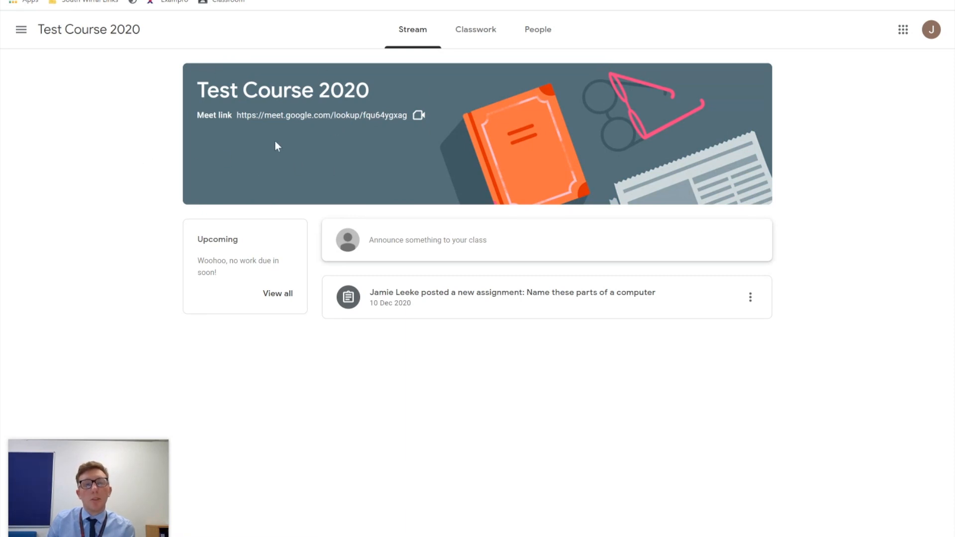
mouse_move(298, 116)
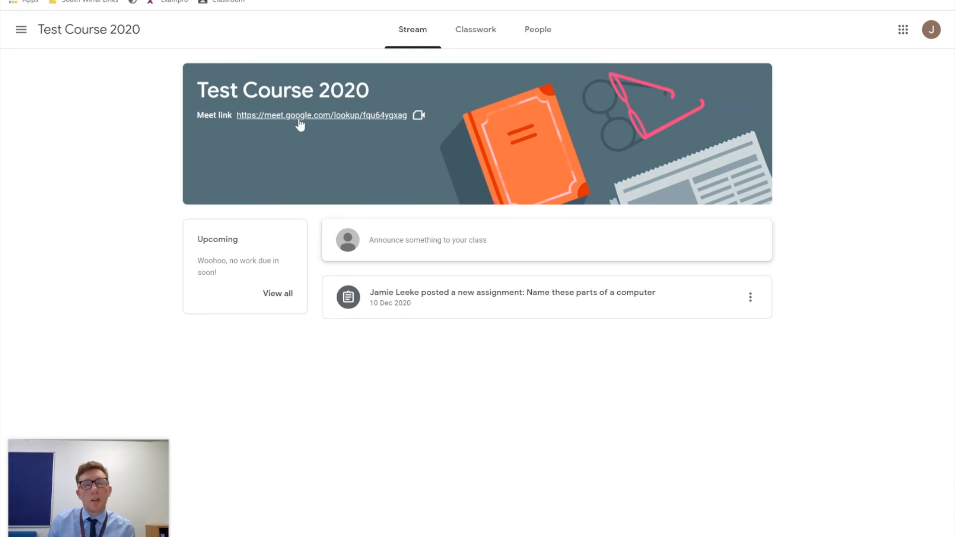
mouse_move(310, 122)
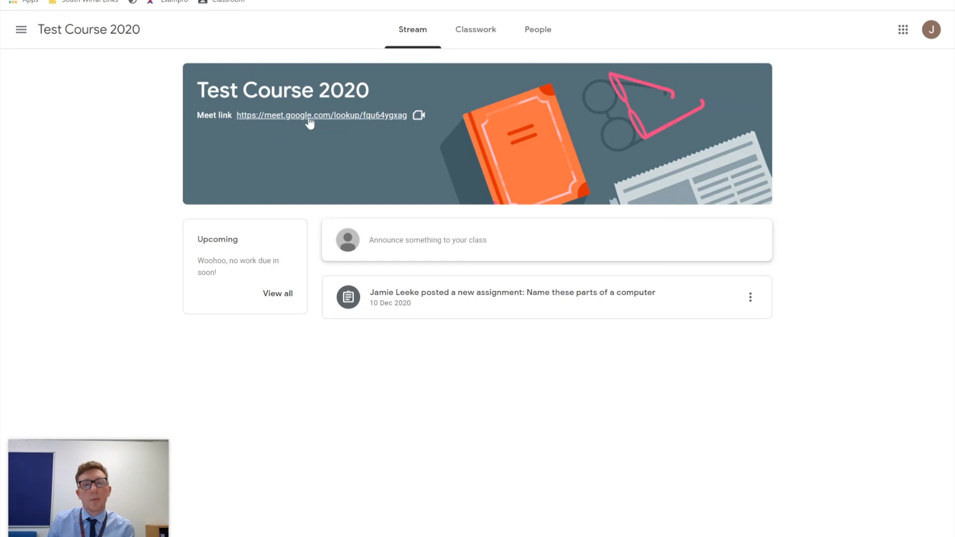
- Open the class Meet link, turn off microphone and camera, and join the call
click(321, 115)
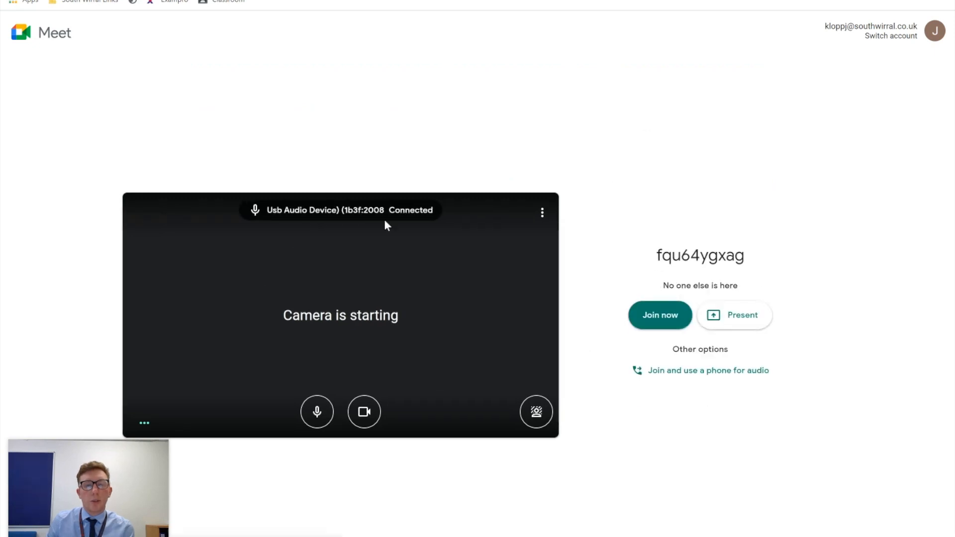
click(316, 412)
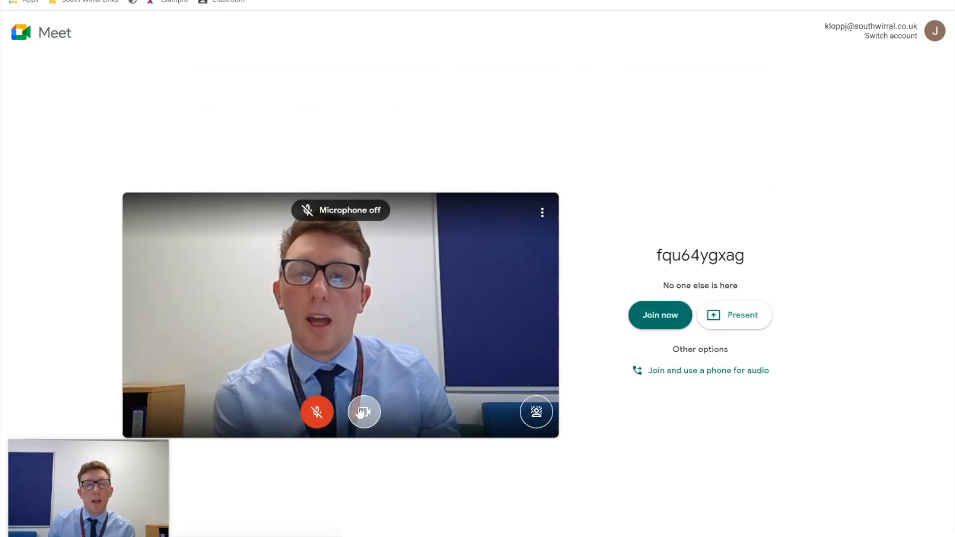
click(364, 411)
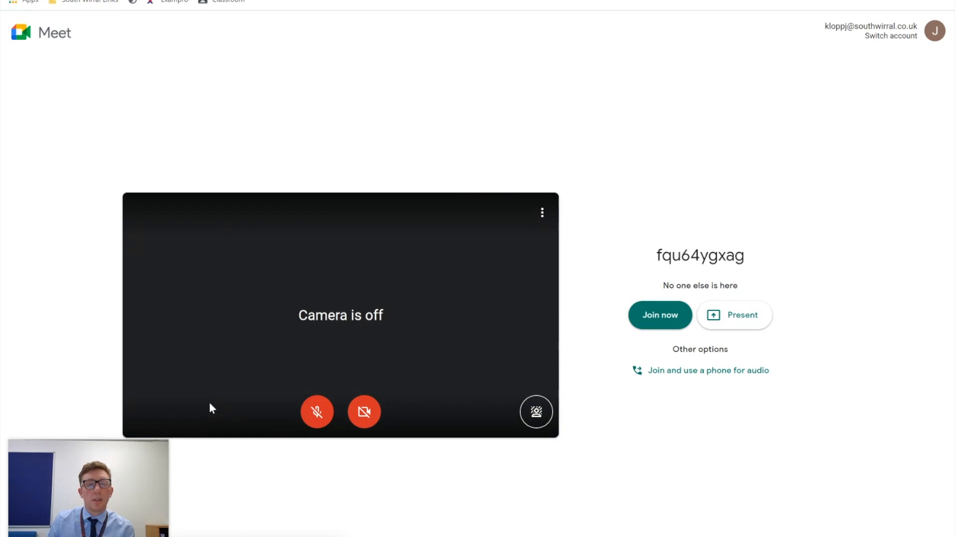
mouse_move(645, 248)
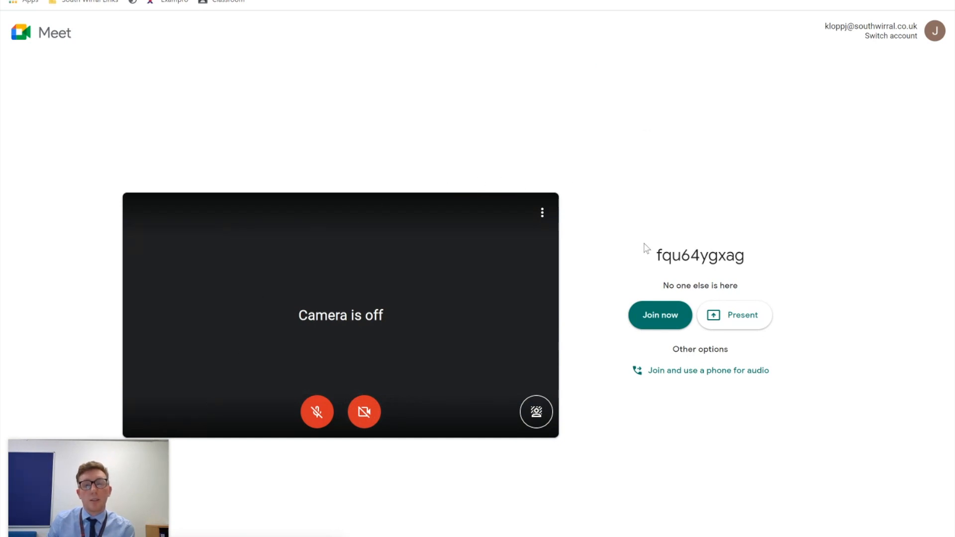
mouse_move(659, 325)
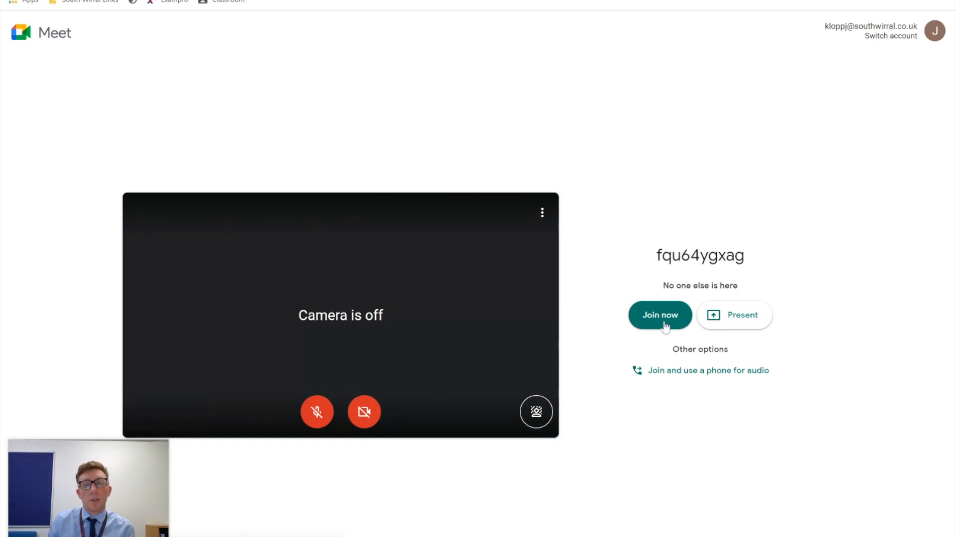
click(660, 315)
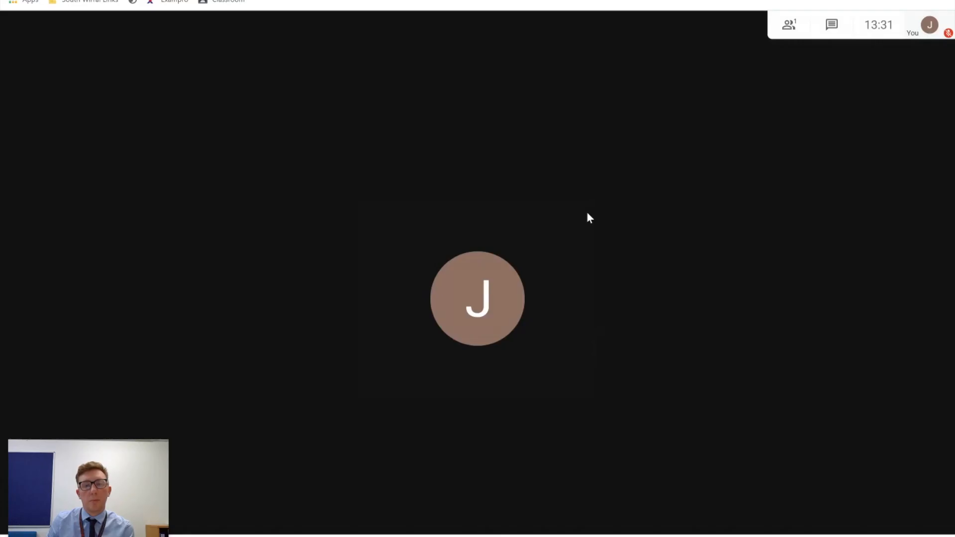
mouse_move(694, 361)
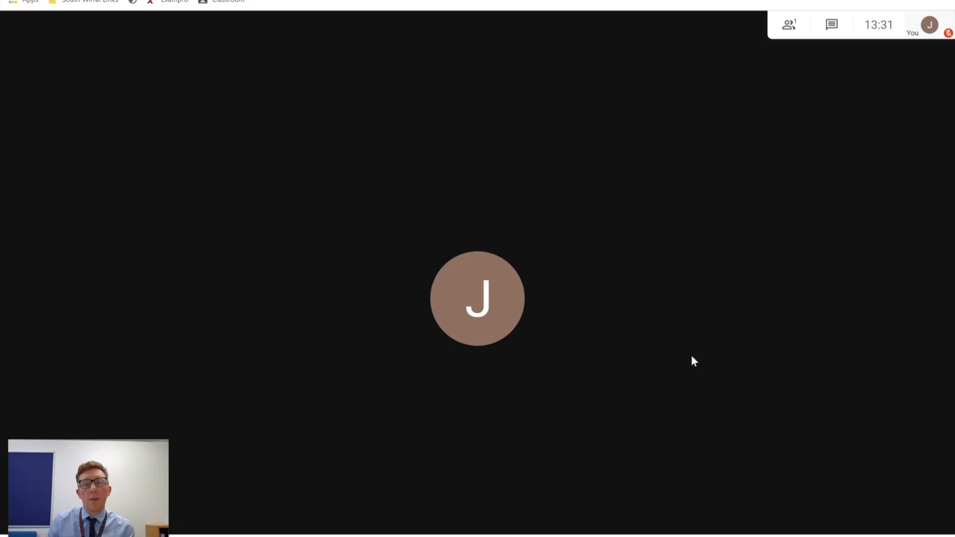
mouse_move(462, 478)
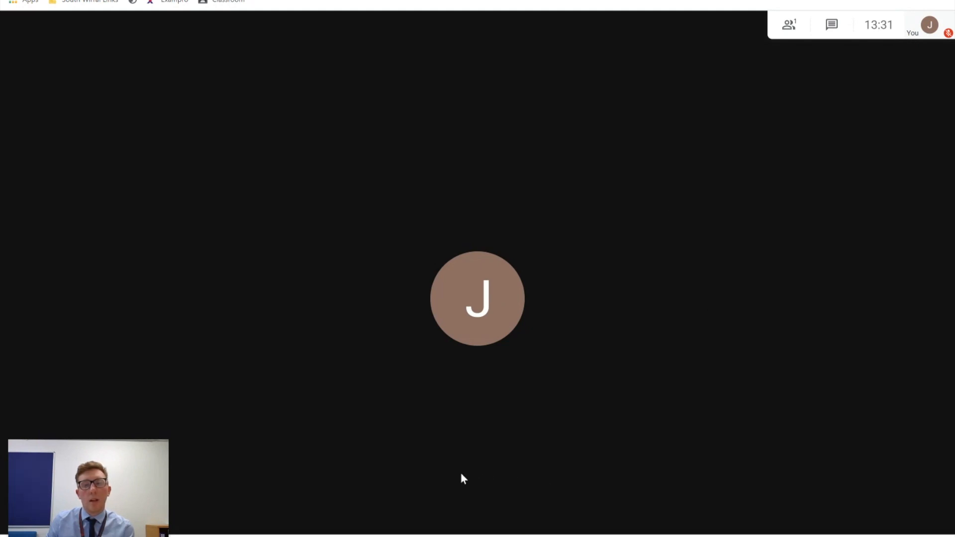
mouse_move(636, 439)
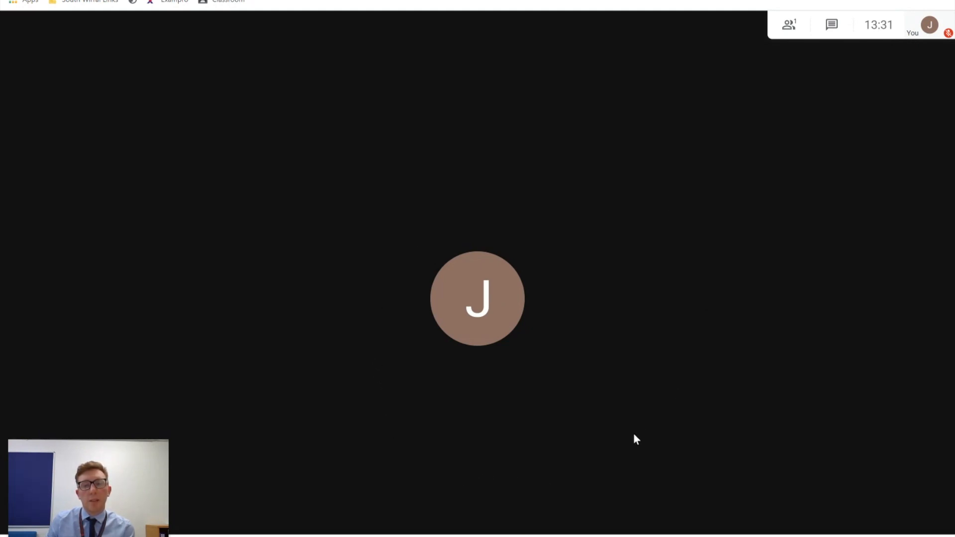
mouse_move(749, 138)
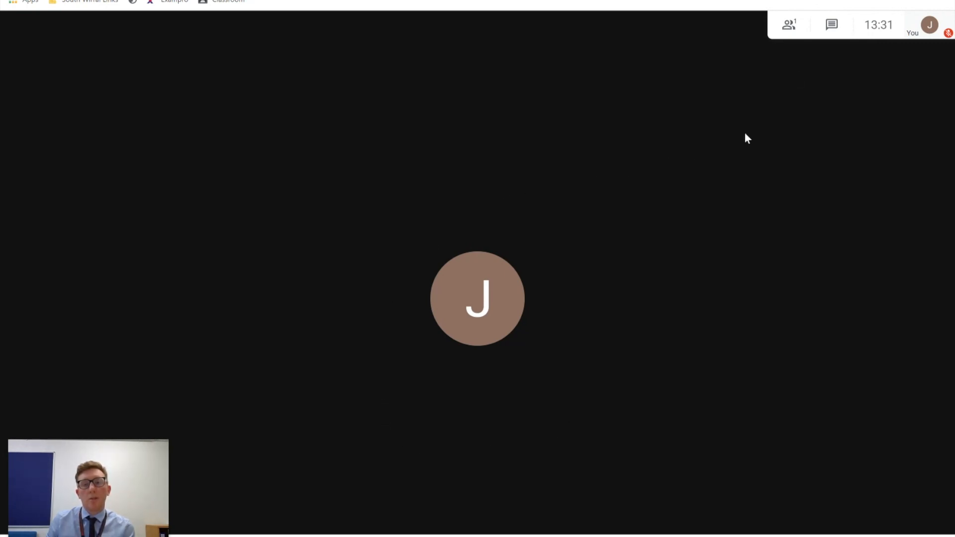
mouse_move(773, 473)
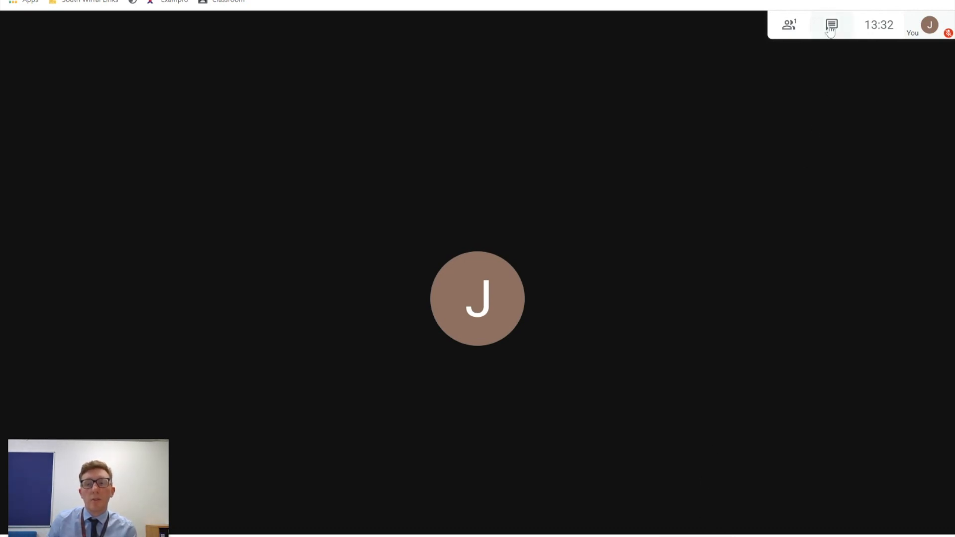
- Open and close the meeting chat, then leave the call
click(830, 25)
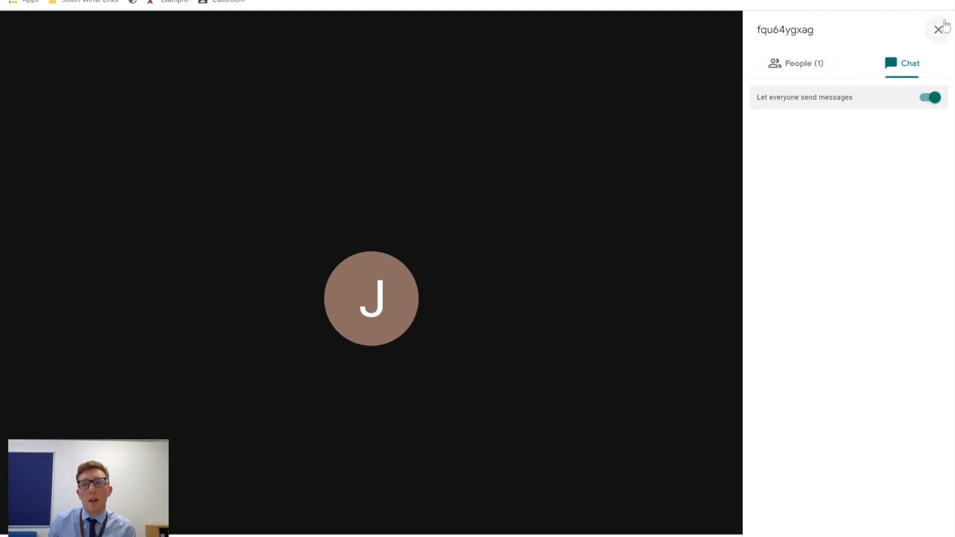
click(938, 29)
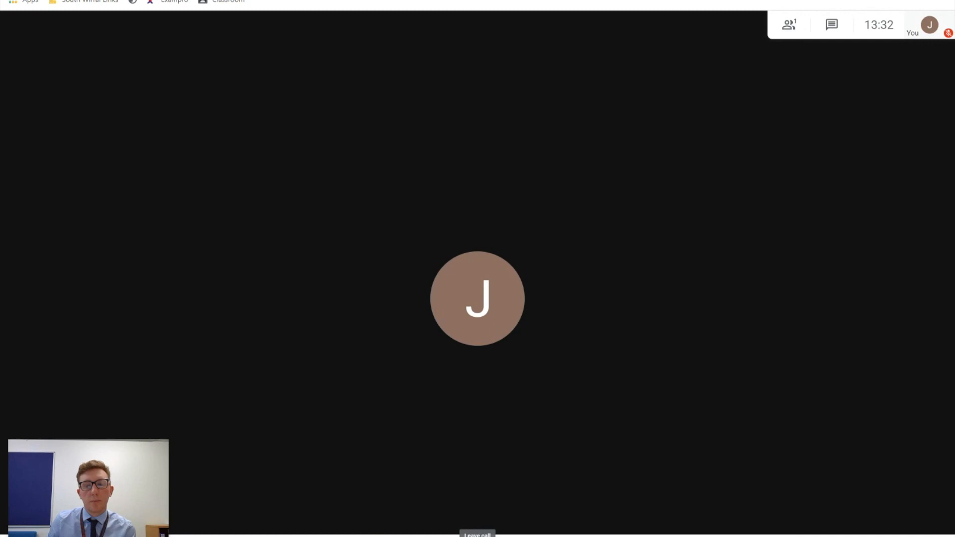
click(477, 535)
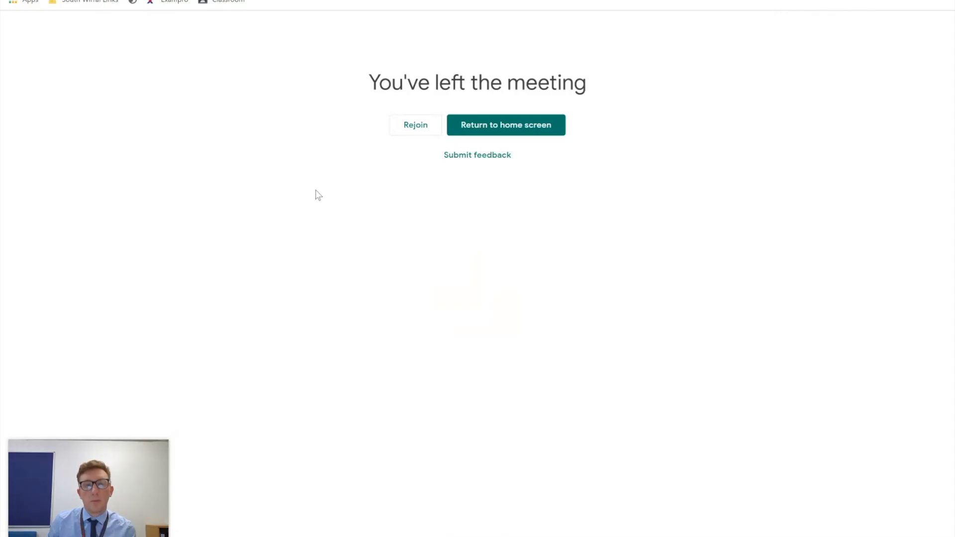